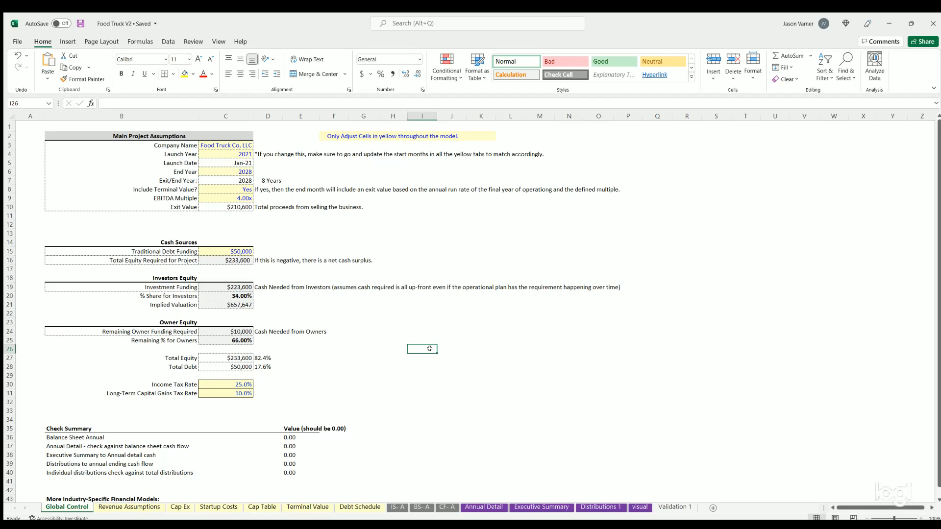
mouse_move(214, 403)
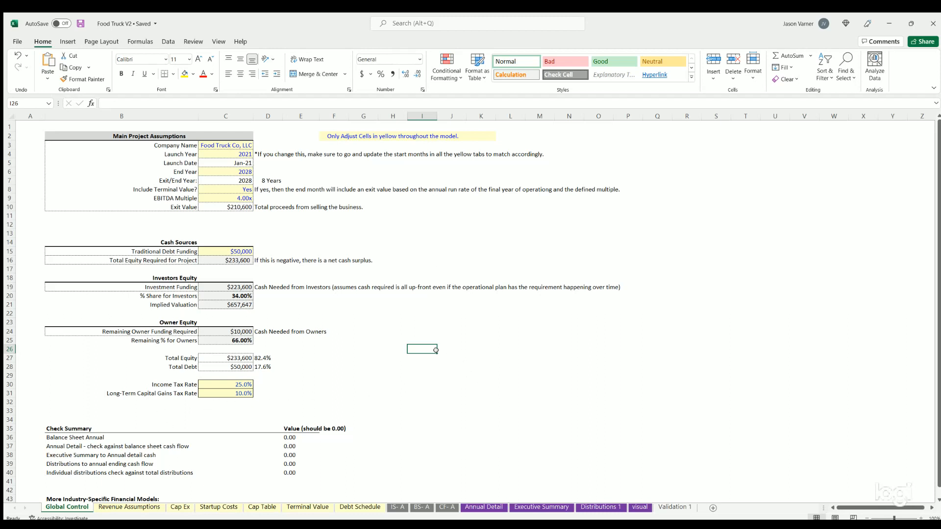
mouse_move(418, 338)
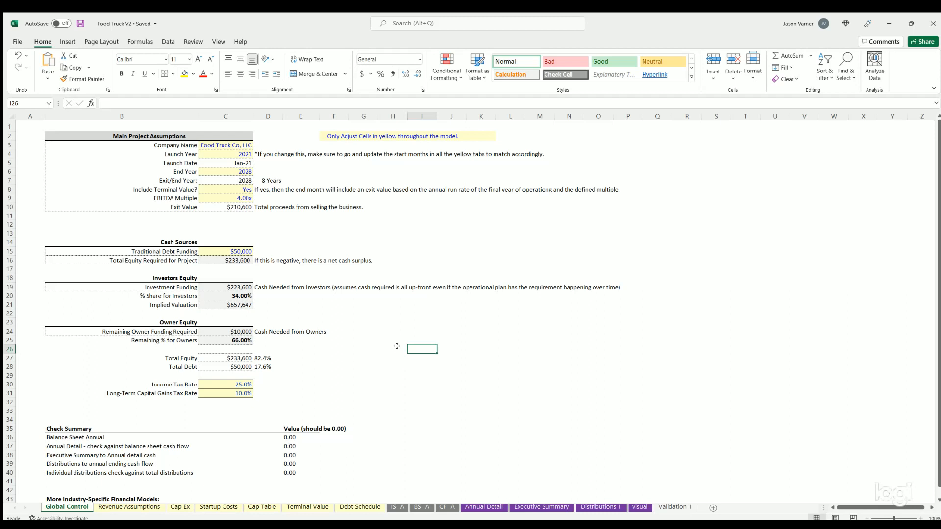
mouse_move(382, 329)
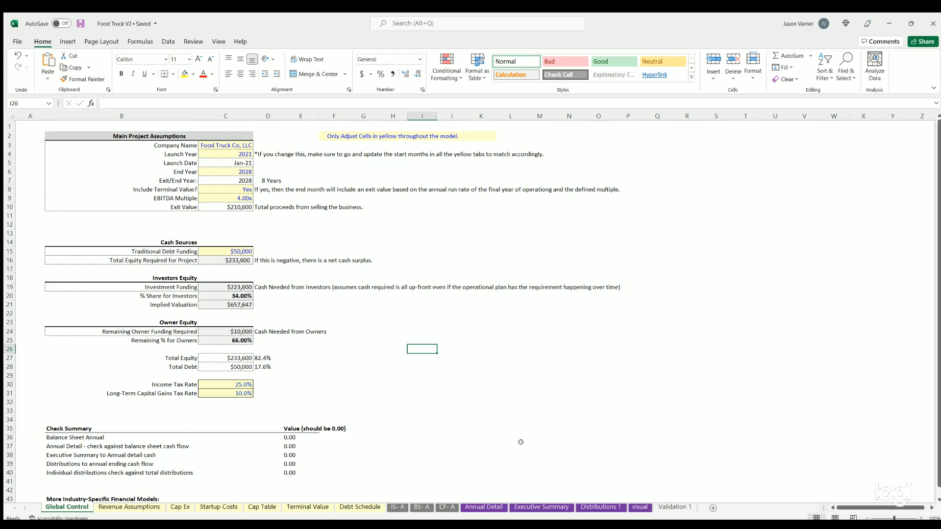
mouse_move(419, 456)
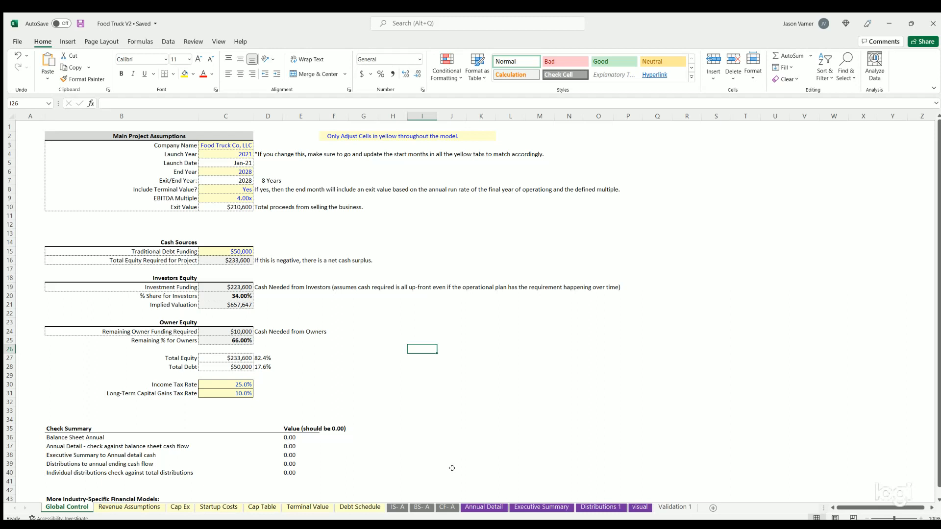
mouse_move(397, 477)
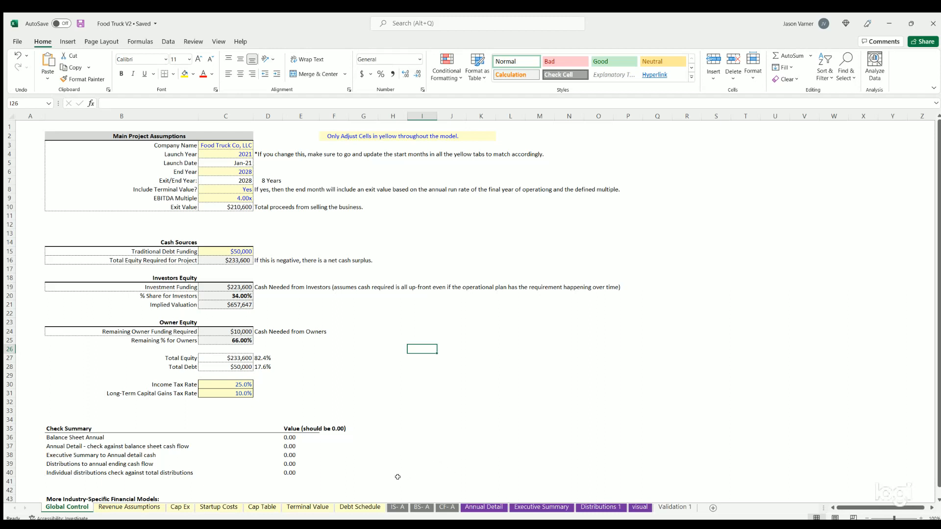
mouse_move(230, 471)
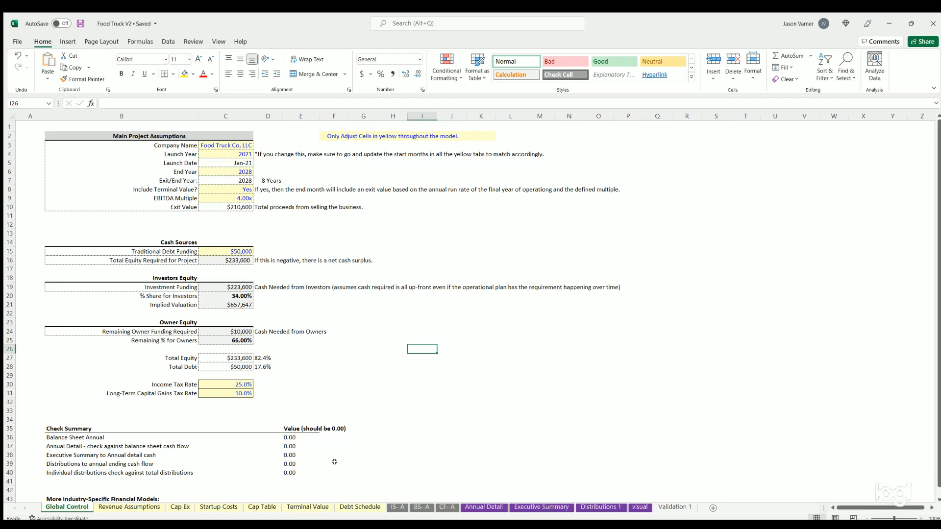
mouse_move(397, 491)
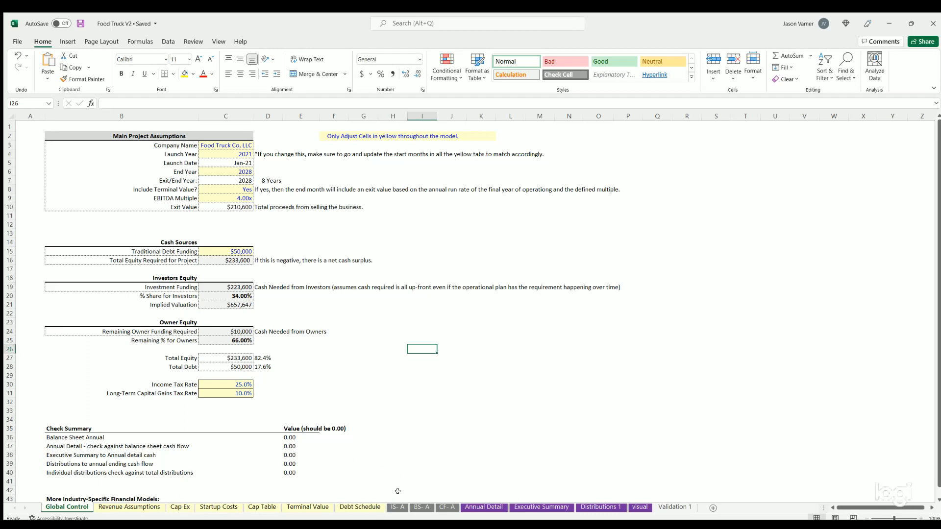
mouse_move(300, 301)
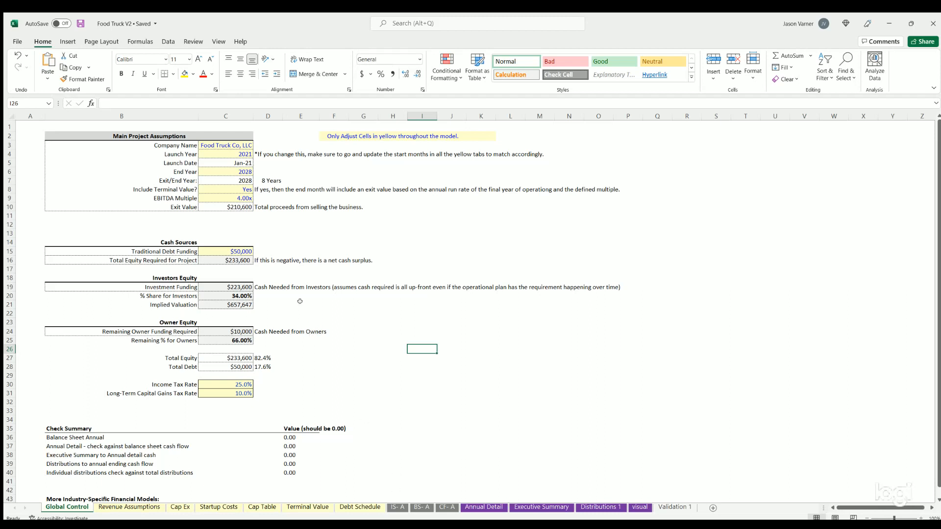
Step: Review the Global Control inputs: terminal value flag, EBITDA multiple, company name, launch year and end year
left_click(226, 189)
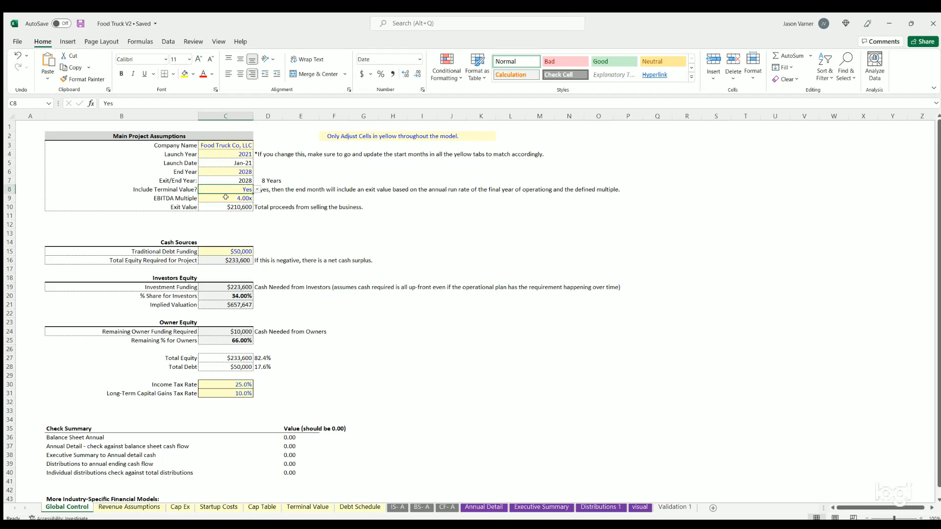
left_click(226, 197)
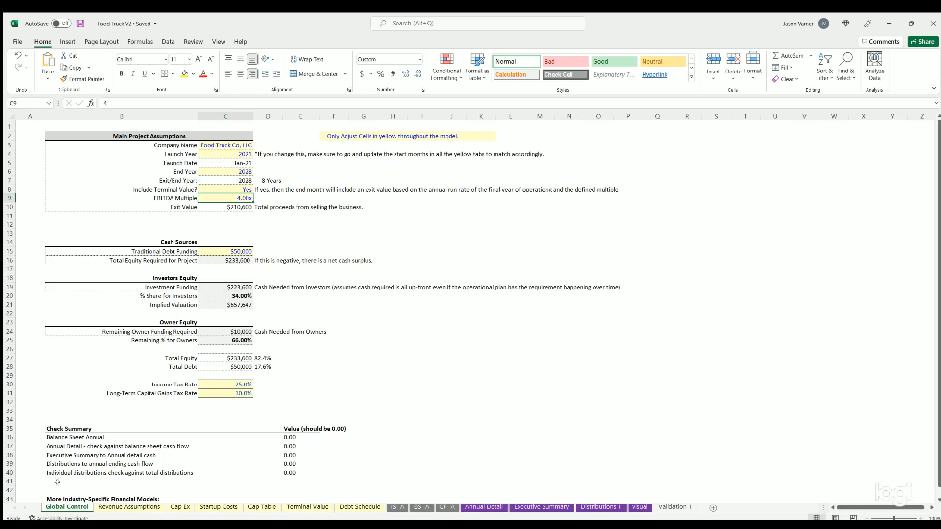
left_click(225, 145)
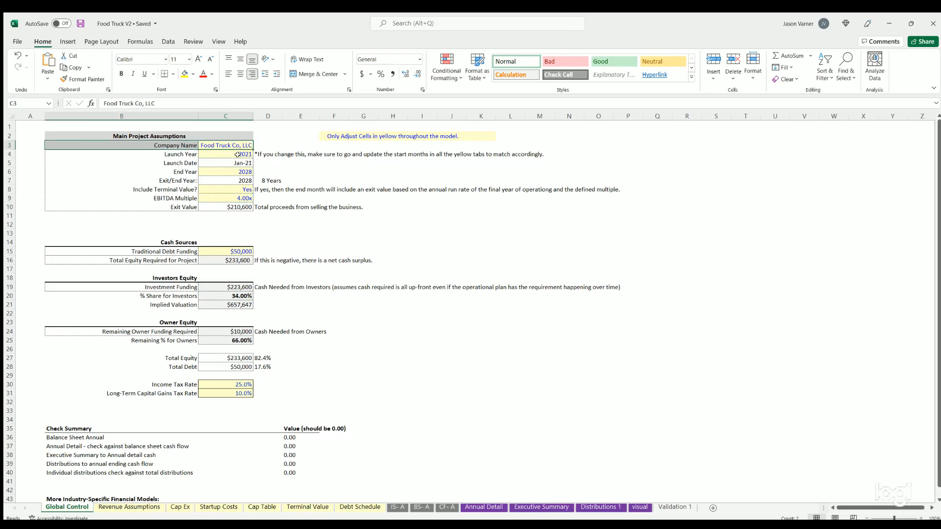
left_click(226, 154)
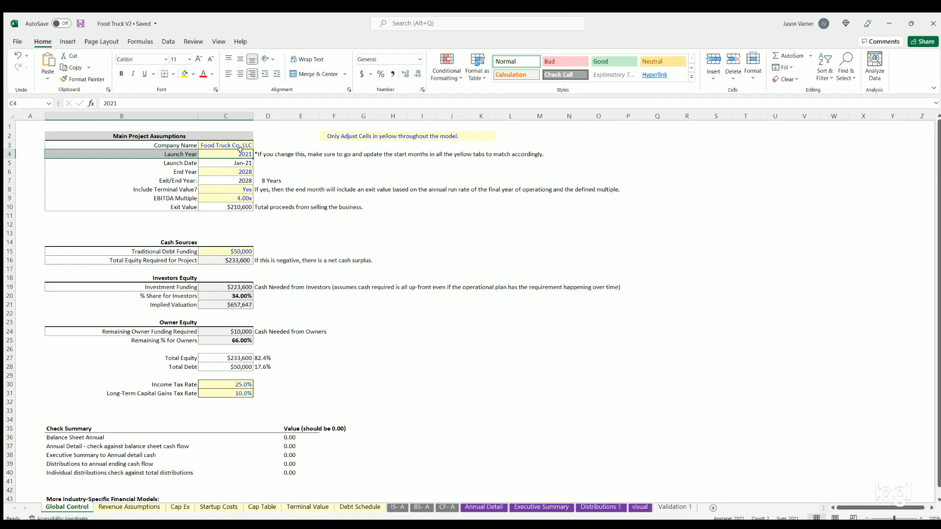
left_click(225, 171)
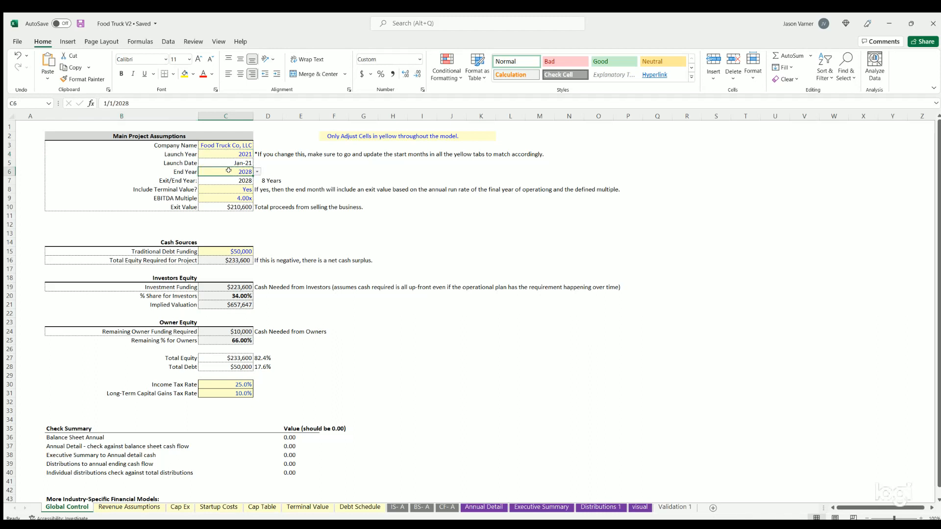
mouse_move(218, 167)
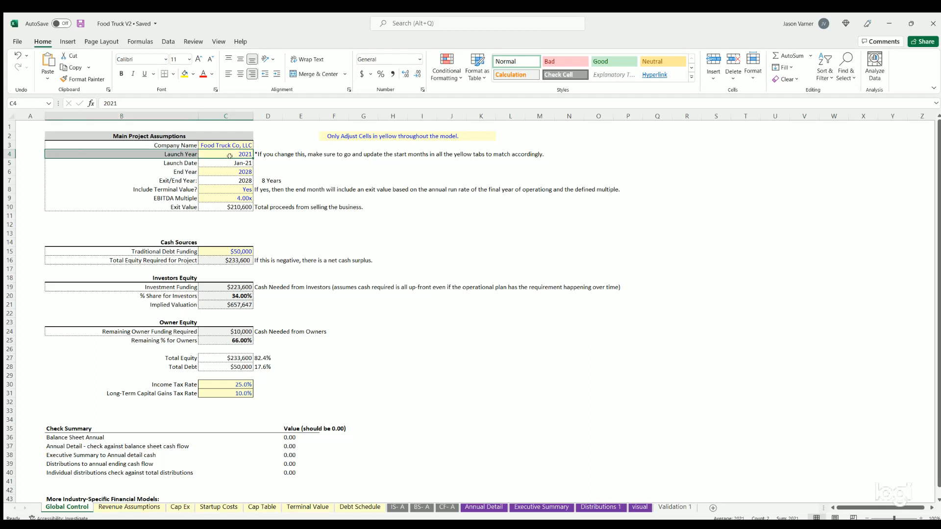
Step: Change the End Year from 2028 to 2030, making the exit year 2030 over a 10-year horizon
left_click(225, 172)
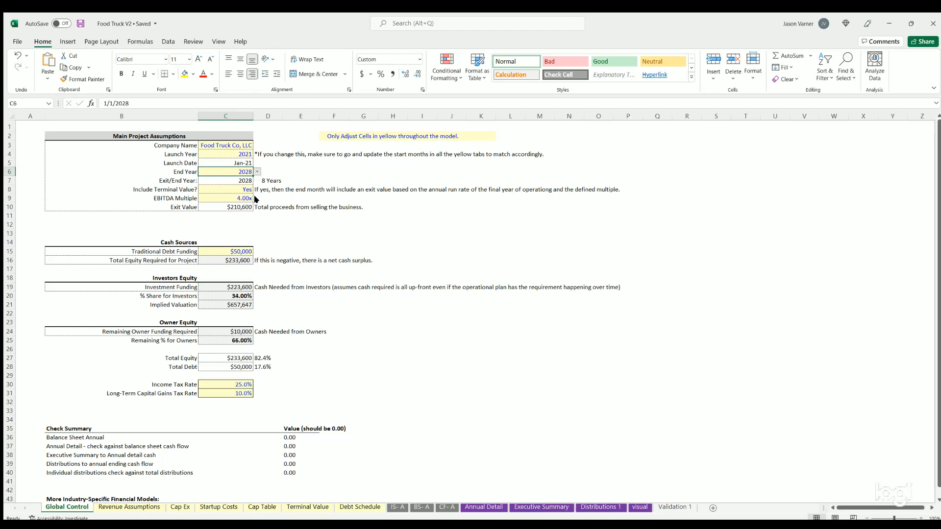
mouse_move(209, 223)
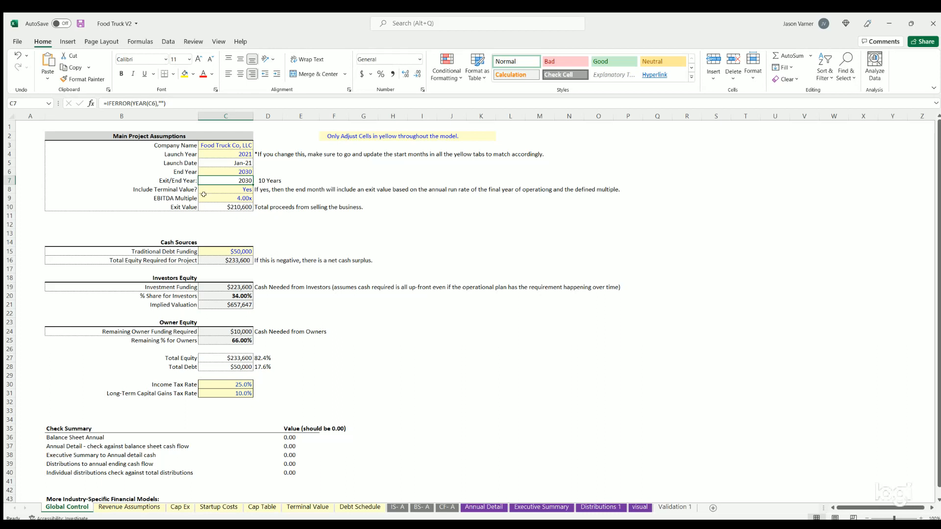
left_click(225, 189)
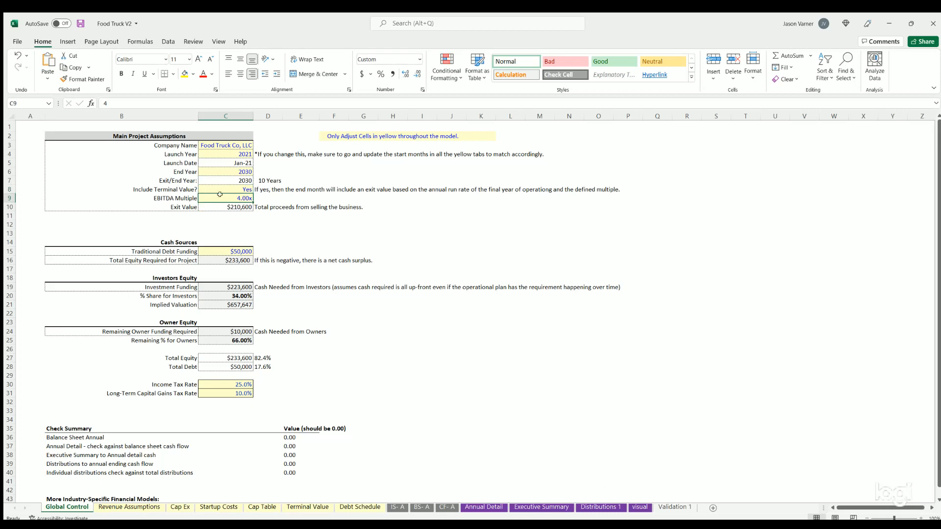
Step: Review the exit value formula, debt funding, investment and owner equity rows, then view the Terminal Value sheet
left_click(225, 207)
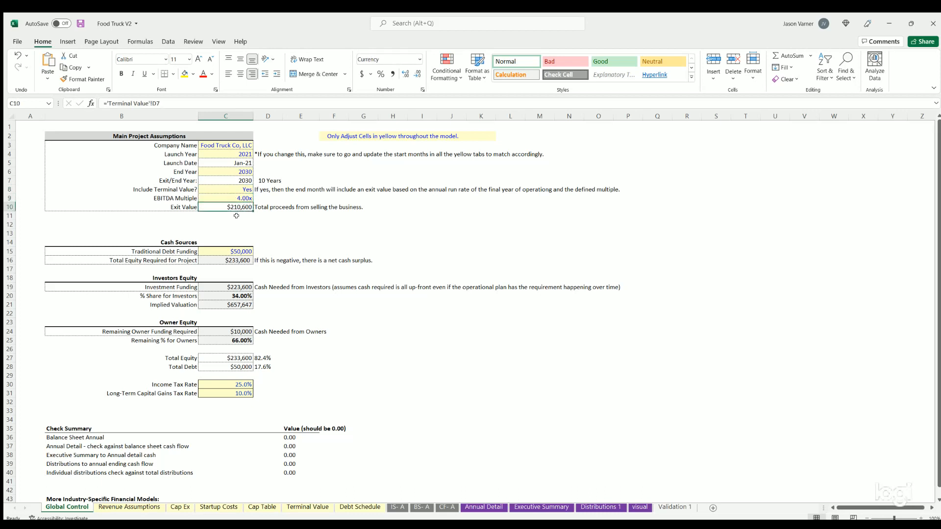
left_click(392, 242)
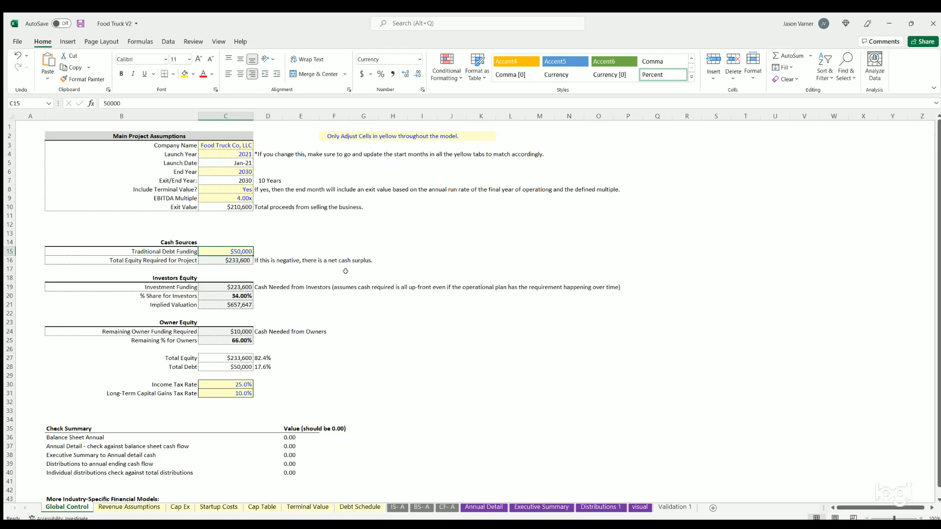
mouse_move(176, 284)
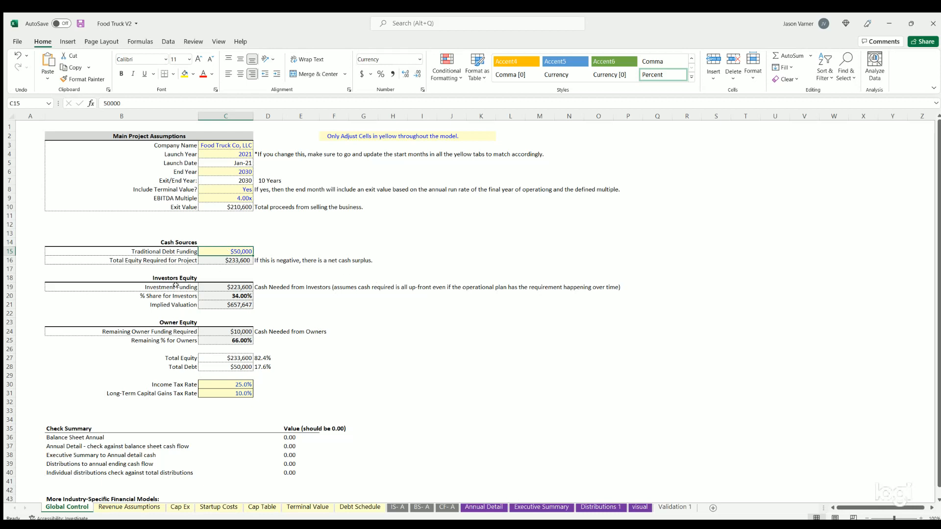
left_click(122, 288)
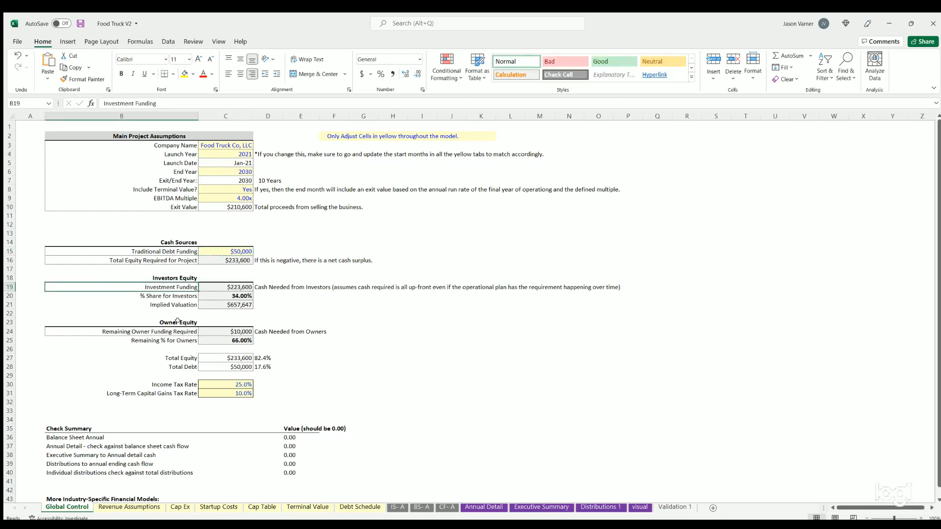
left_click(122, 323)
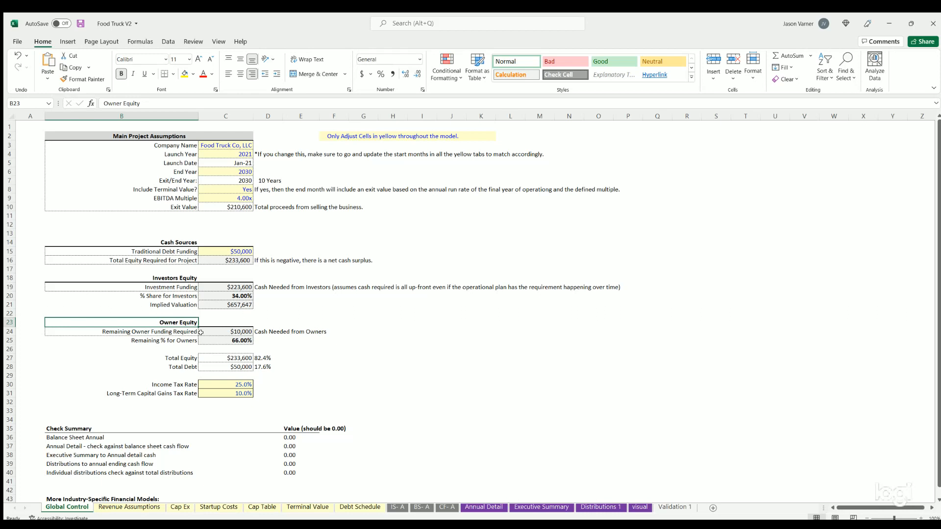
mouse_move(231, 377)
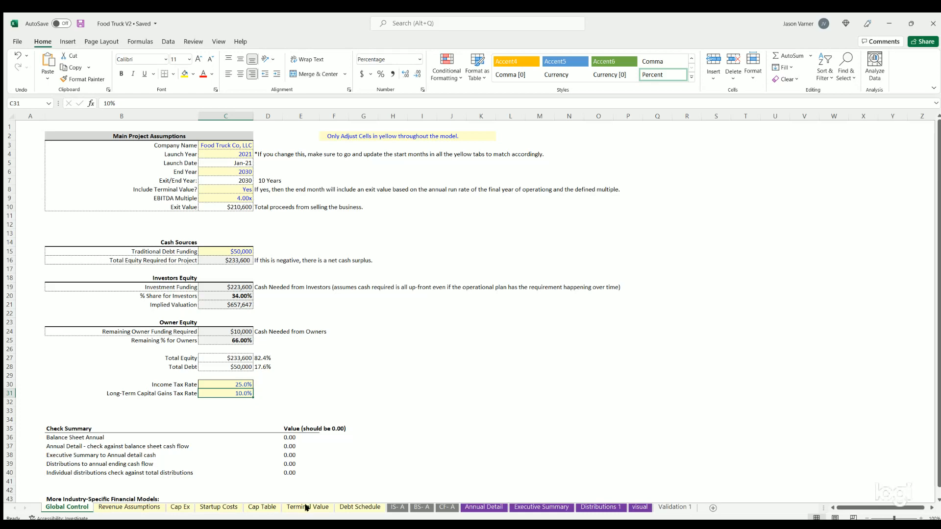
left_click(307, 507)
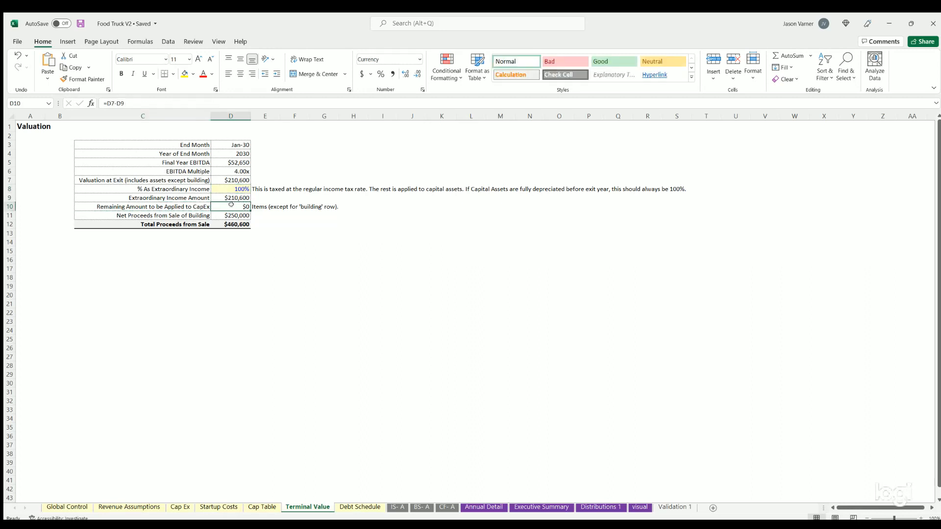
mouse_move(418, 454)
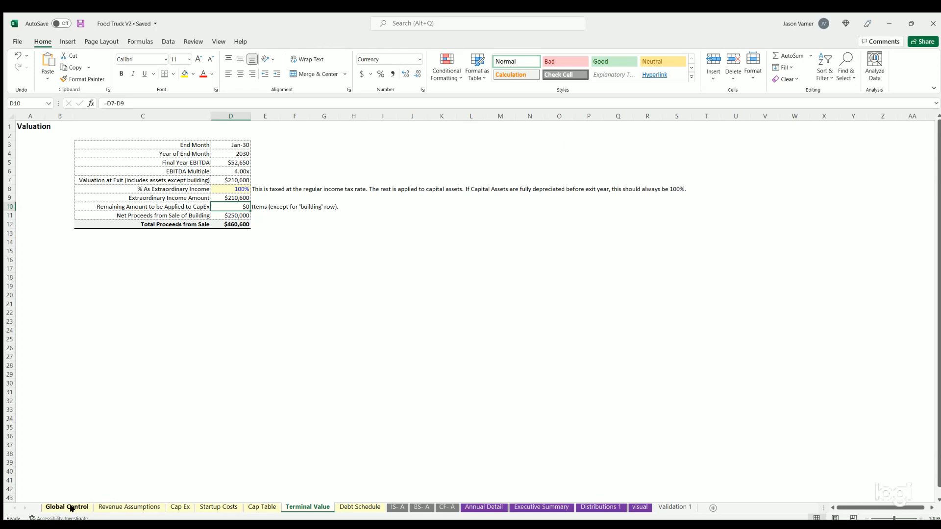
left_click(66, 507)
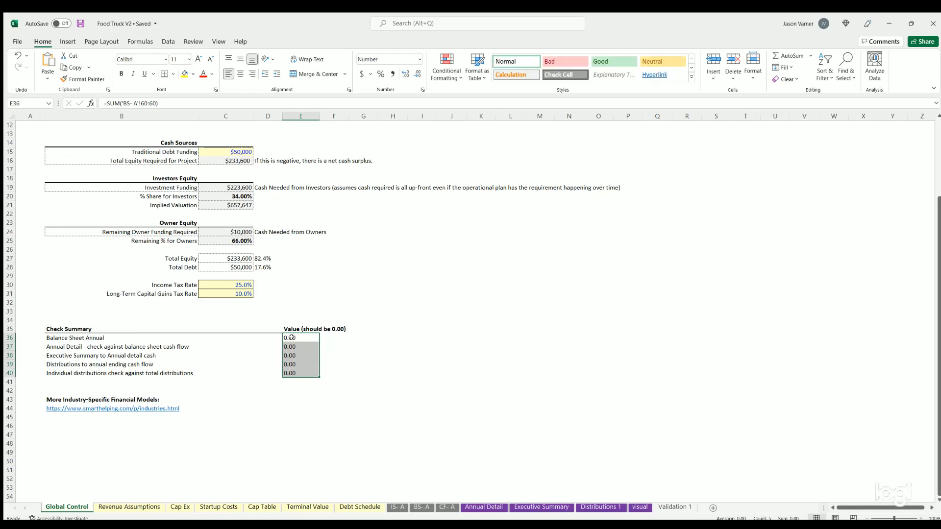
left_click(300, 347)
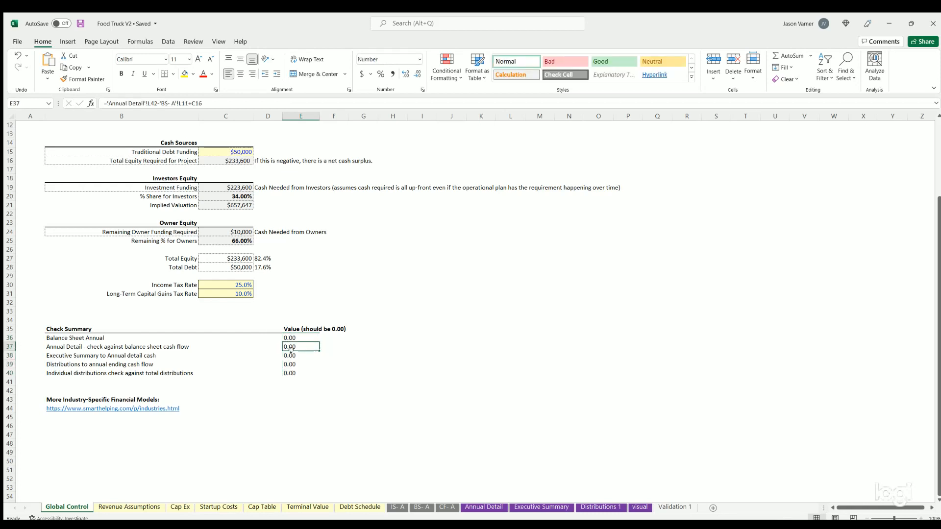
left_click(300, 373)
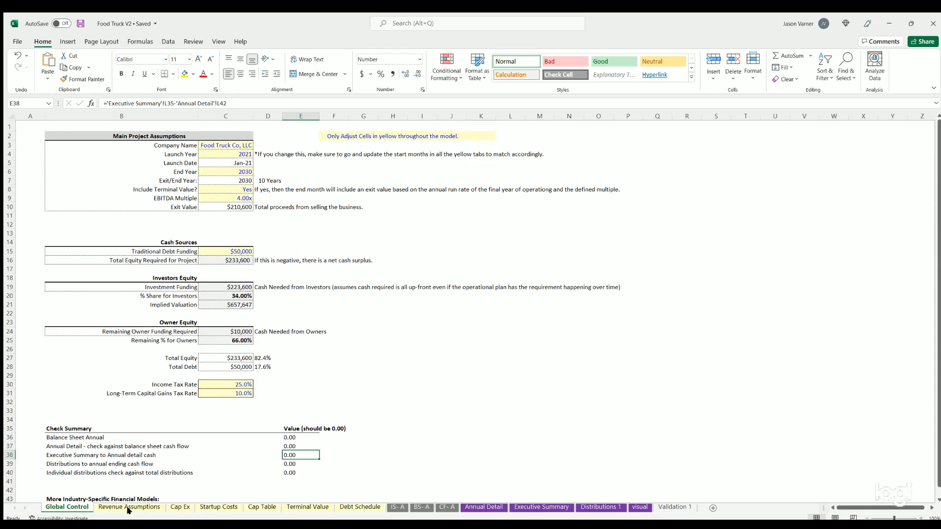
Step: On Revenue Assumptions, review the three year-range labels, the FY 1 to 2 label formula and working days per month
left_click(130, 507)
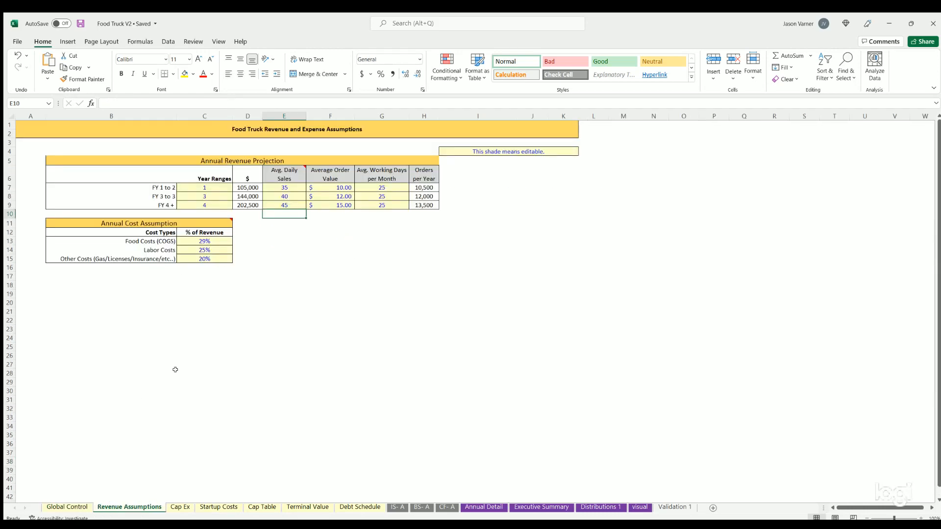
mouse_move(248, 248)
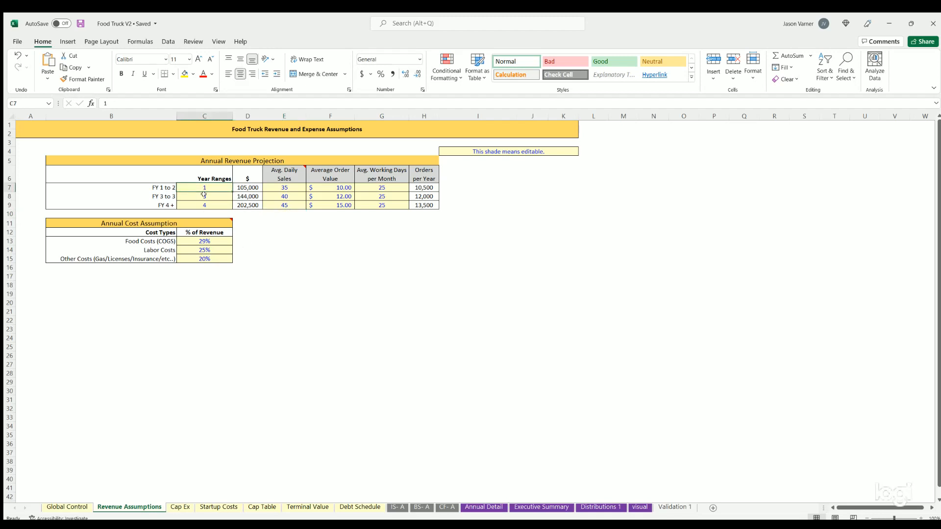
left_click_drag(204, 187, 204, 205)
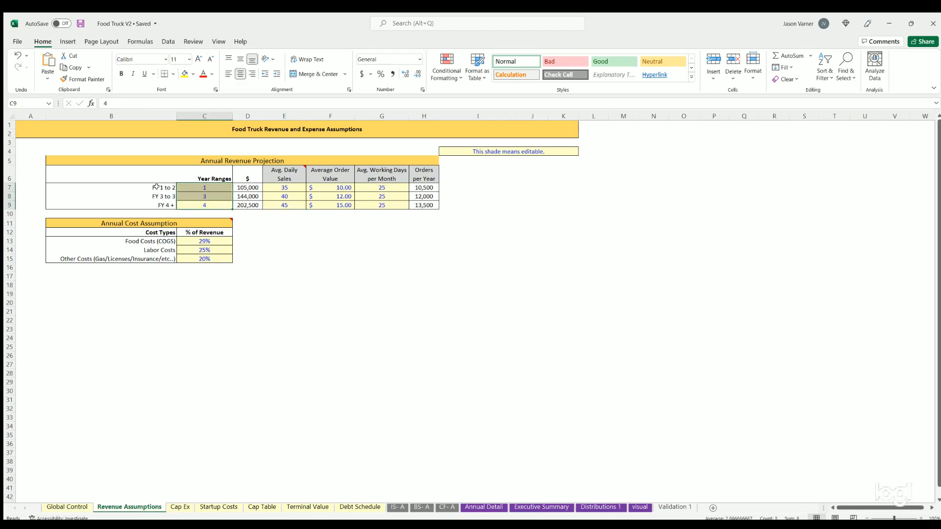
left_click(110, 187)
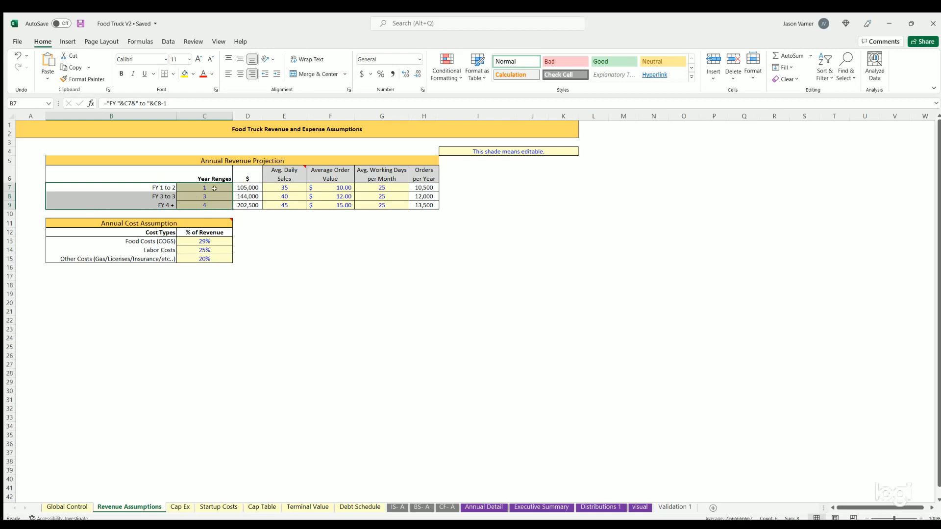
left_click(285, 187)
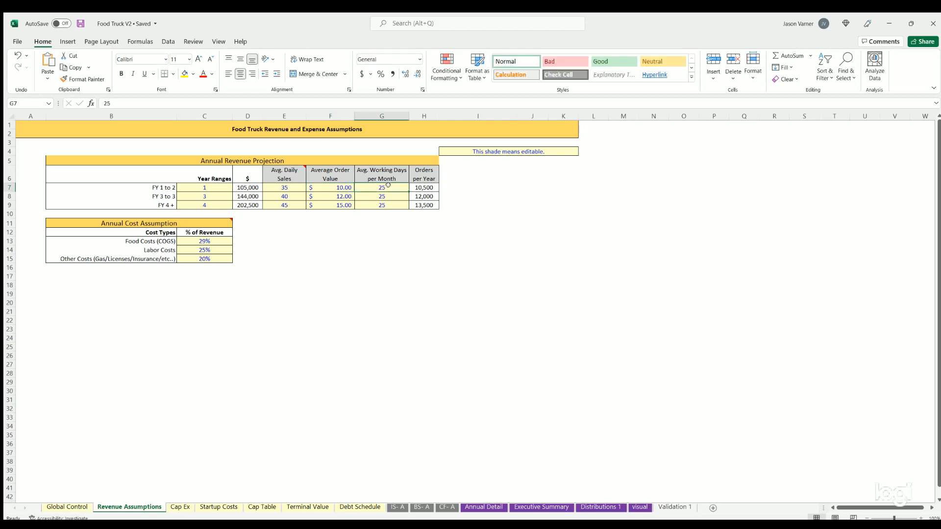
mouse_move(399, 175)
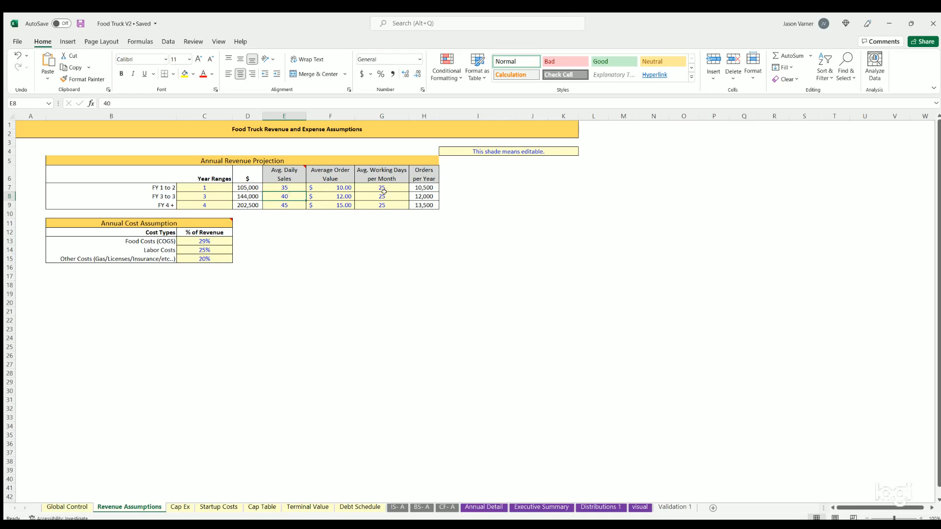
Step: Review the cost assumptions, including the other costs percentage of revenue
left_click(331, 258)
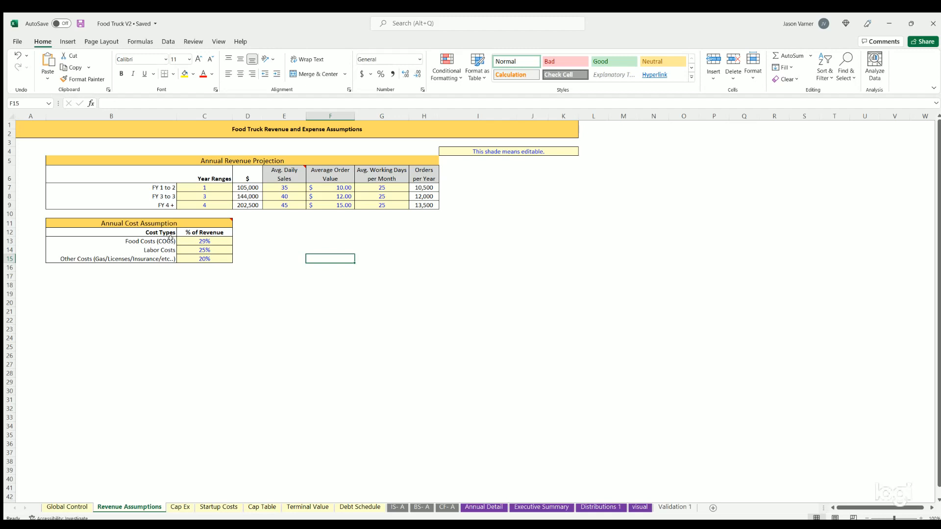
left_click(111, 259)
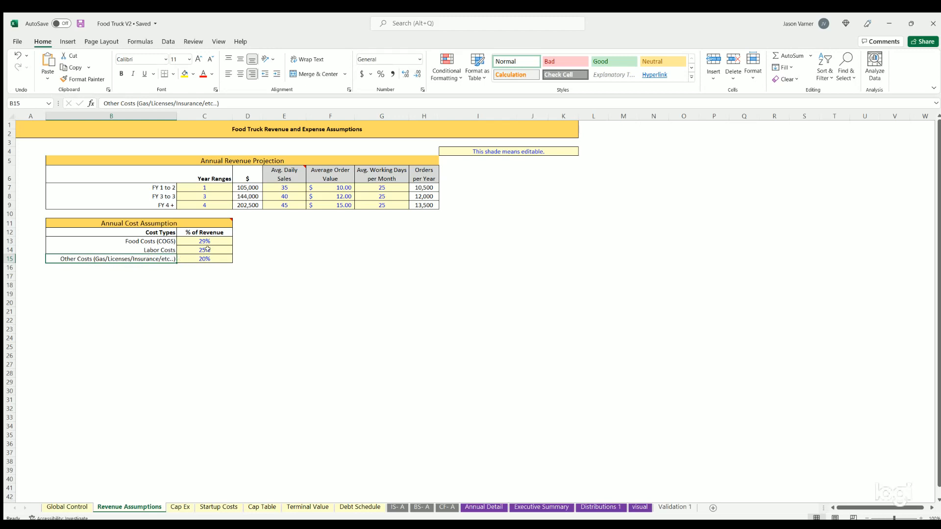
left_click(204, 259)
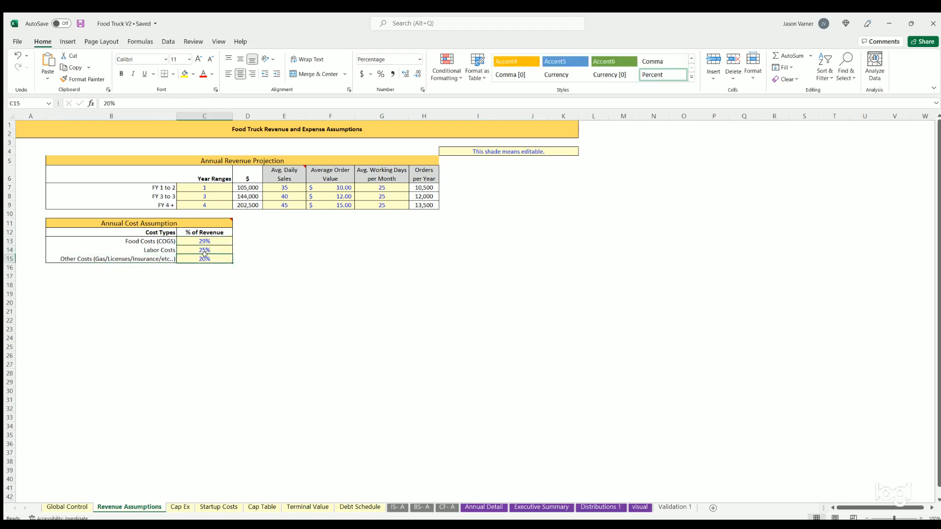
left_click(204, 250)
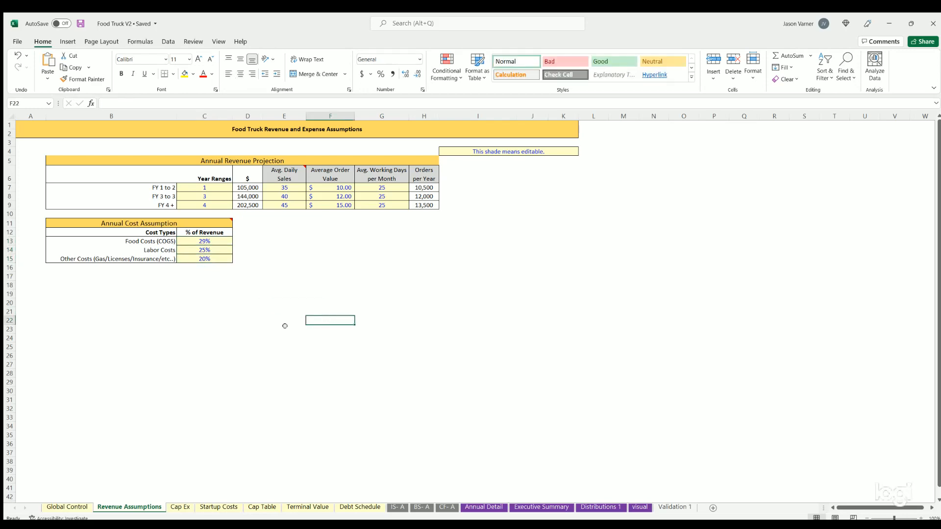
Step: Review the Cap Ex asset rows (Food Truck 2, Equipment Item 2) and recheck the other costs percentage on Revenue Assumptions
left_click(179, 507)
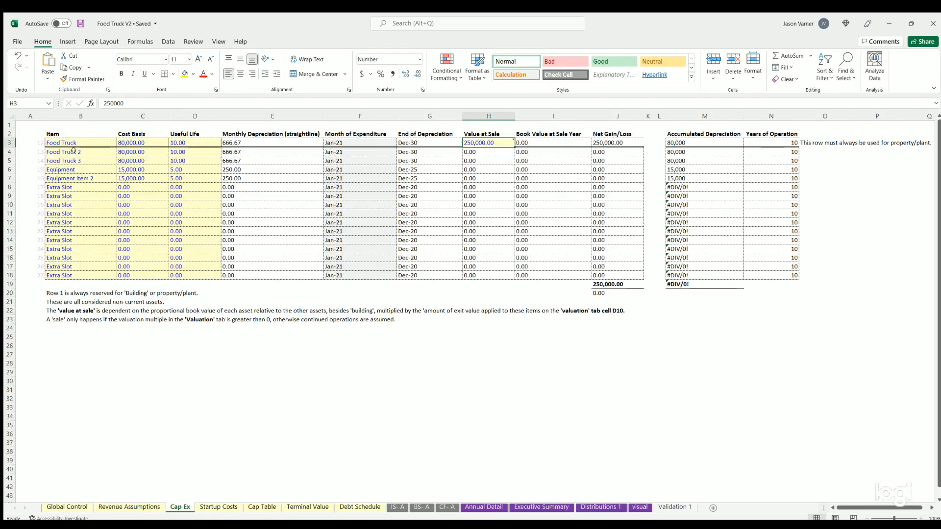
left_click(80, 150)
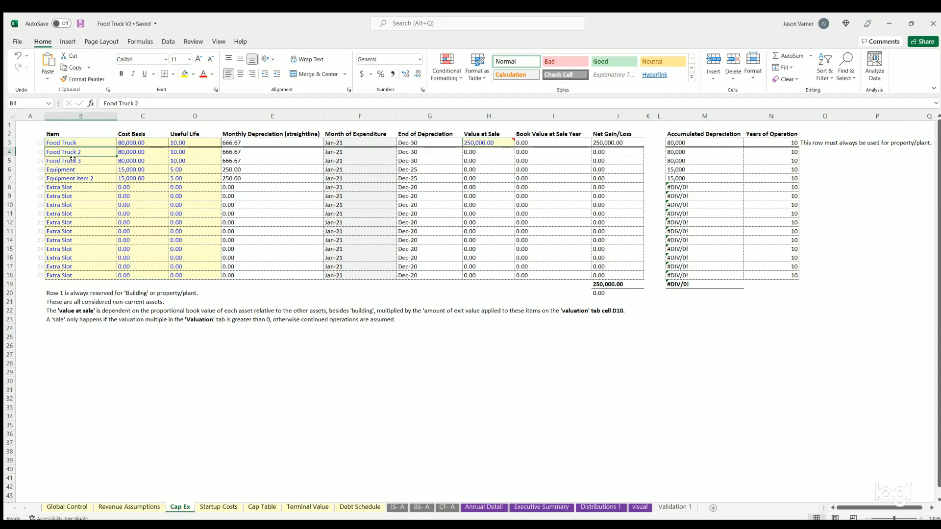
left_click(69, 179)
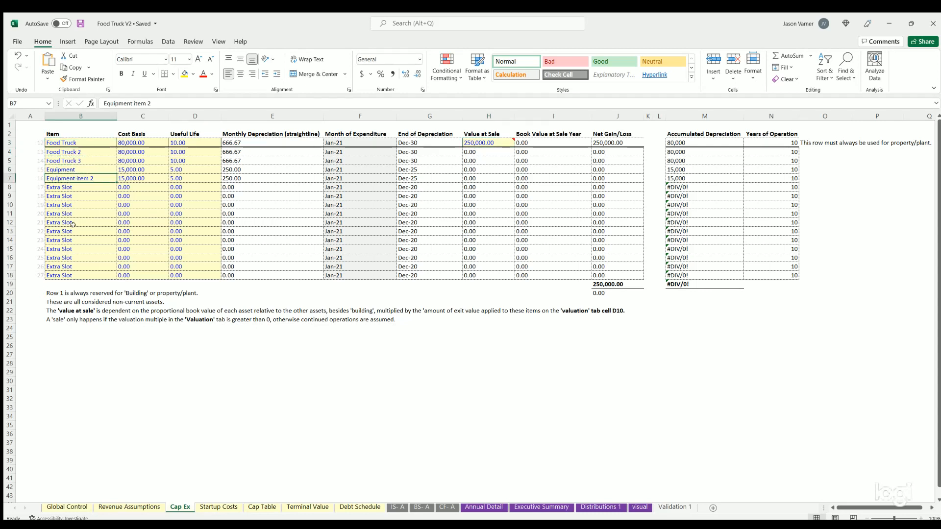
mouse_move(130, 507)
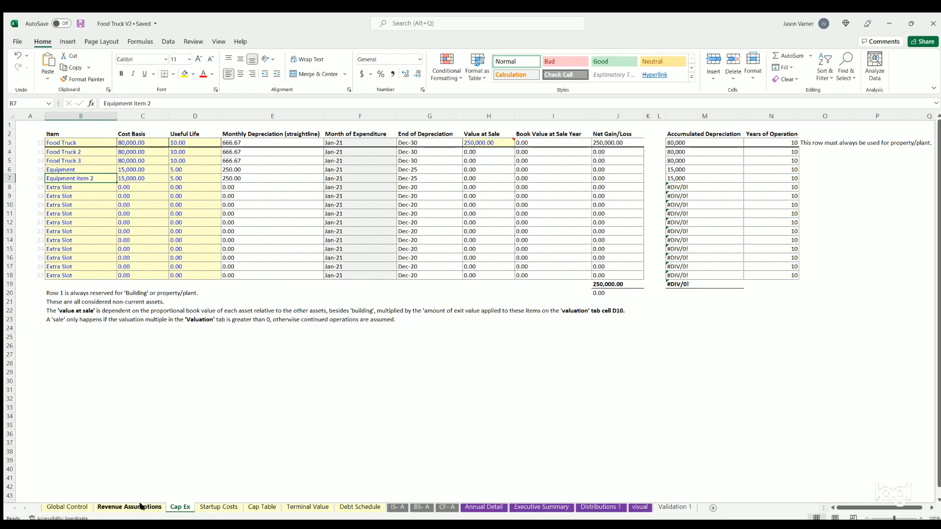
left_click(130, 506)
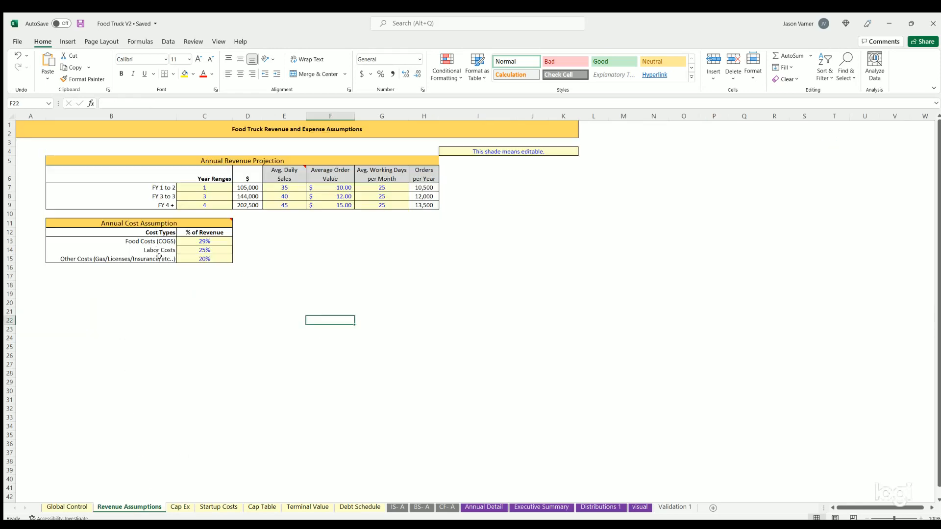
left_click(204, 259)
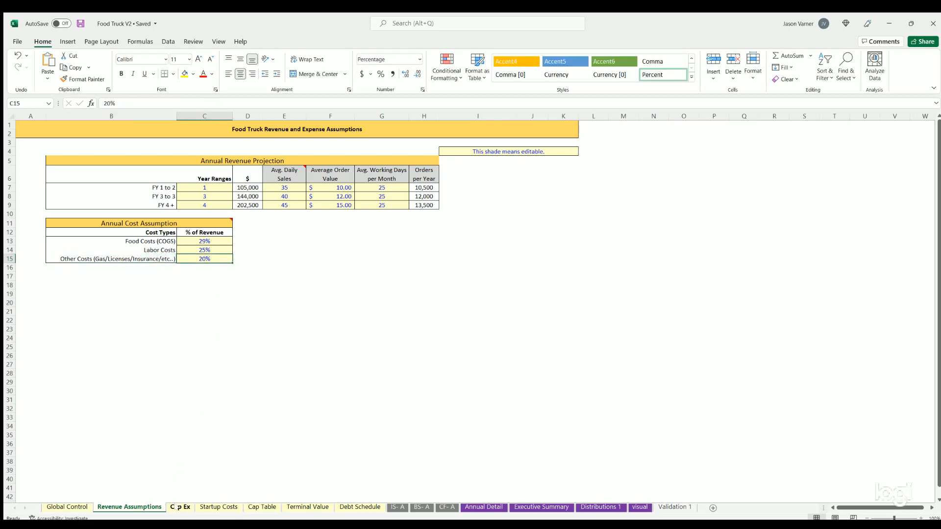
left_click(179, 507)
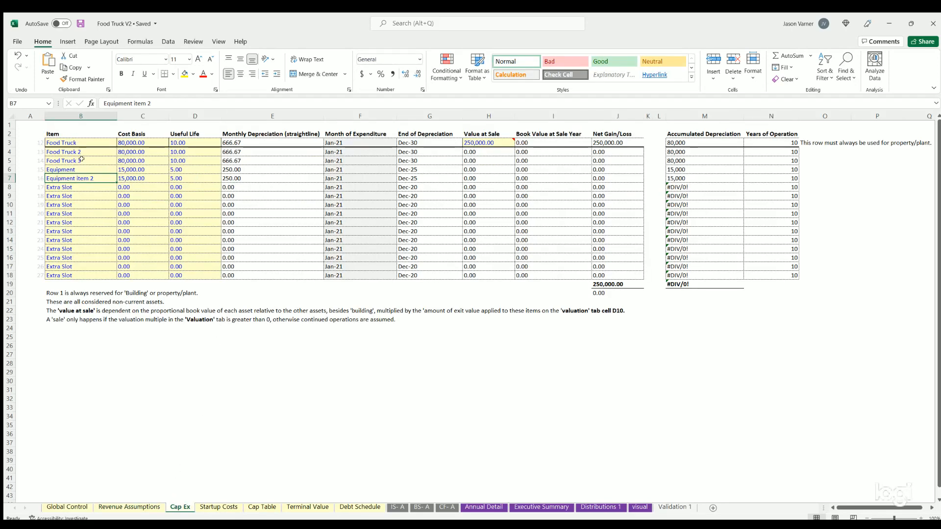
Step: Review asset useful lives and value-at-sale formulas for the food truck and equipment, then move to Startup Costs
left_click(81, 151)
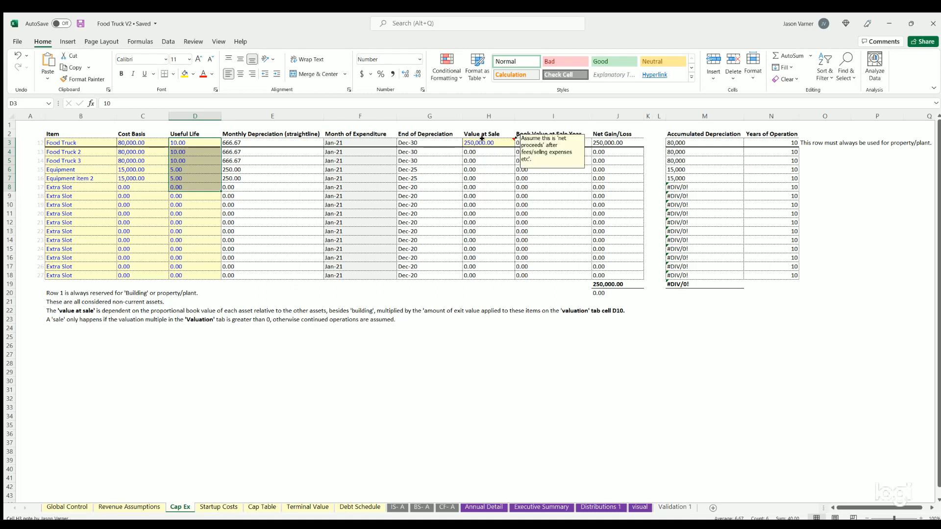
left_click(489, 143)
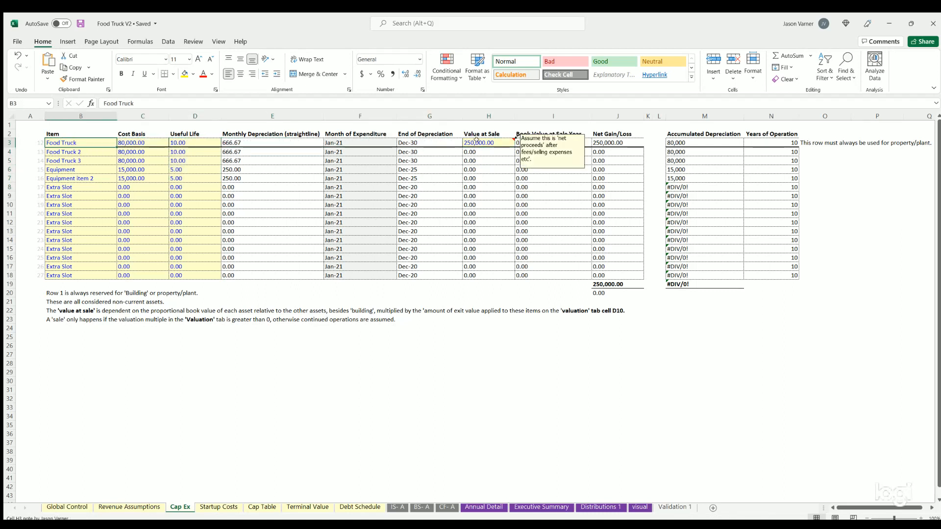
left_click(488, 142)
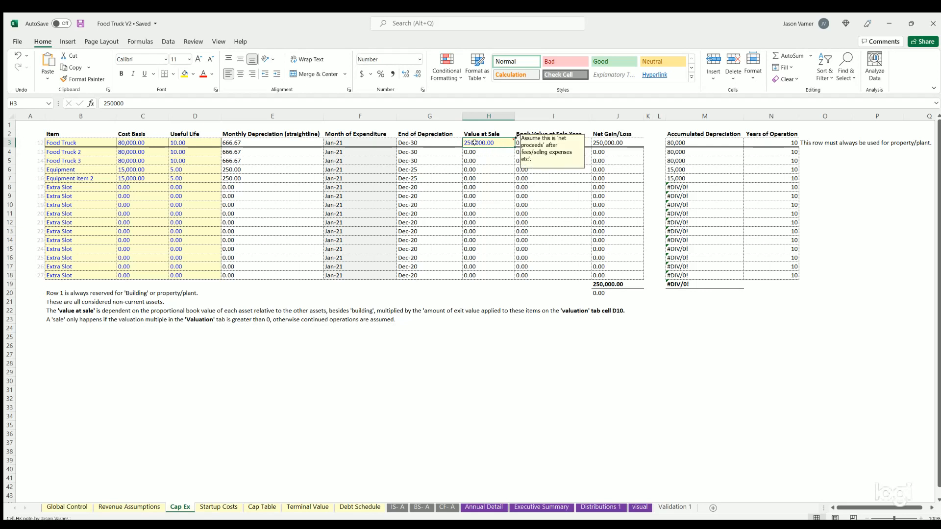
left_click(470, 170)
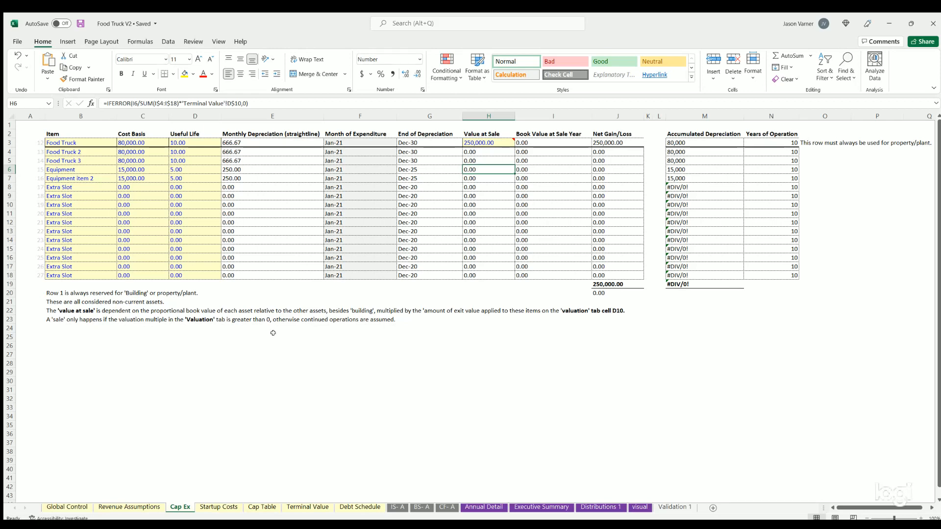
left_click(219, 507)
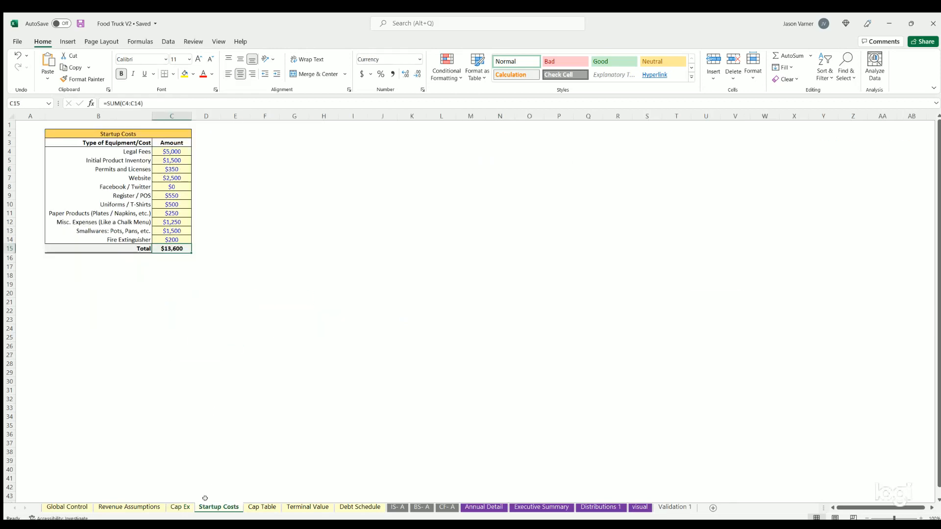
Step: Review the startup cost items (legal fees, initial inventory, website) totalling $13,600, then switch to the Cap Table sheet
left_click(172, 151)
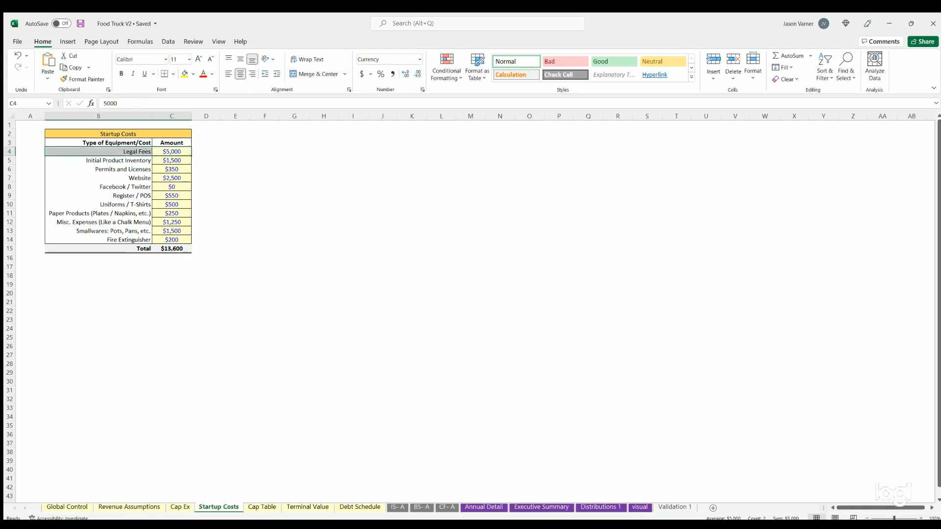
left_click(118, 160)
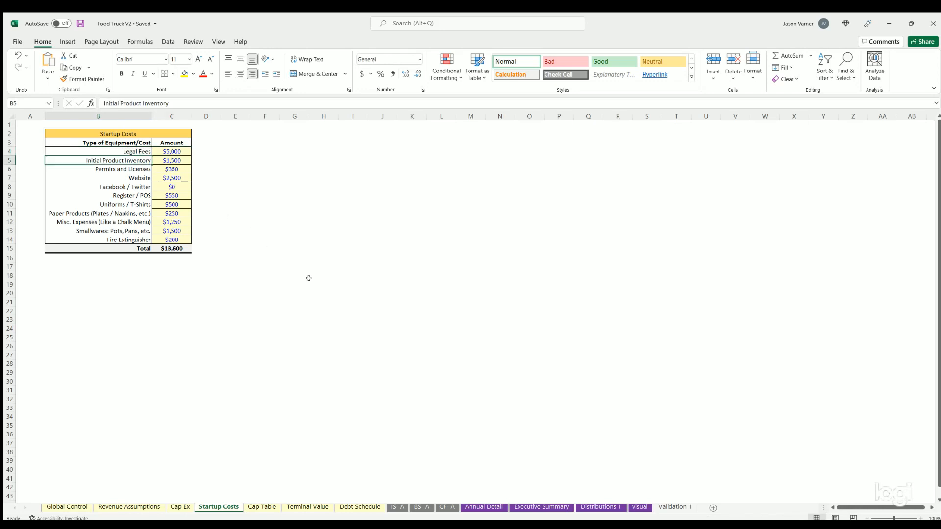
left_click(119, 168)
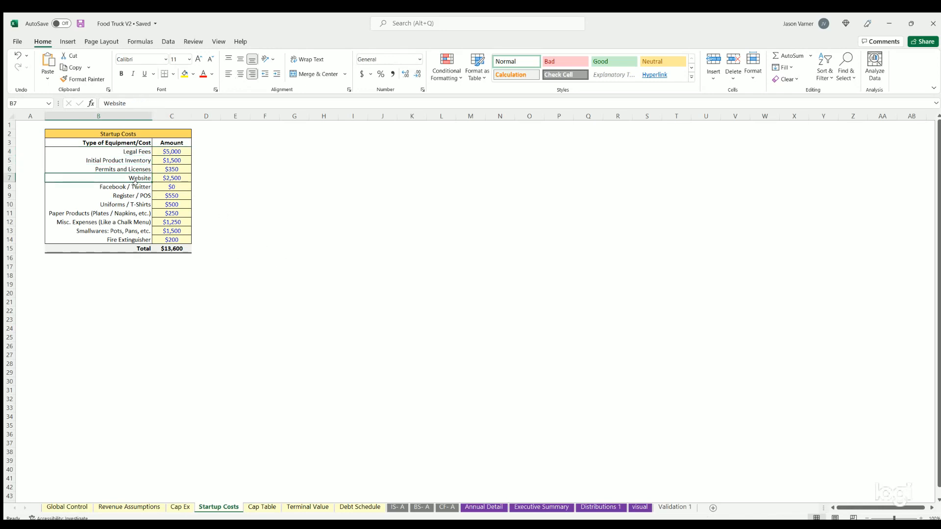
left_click(99, 213)
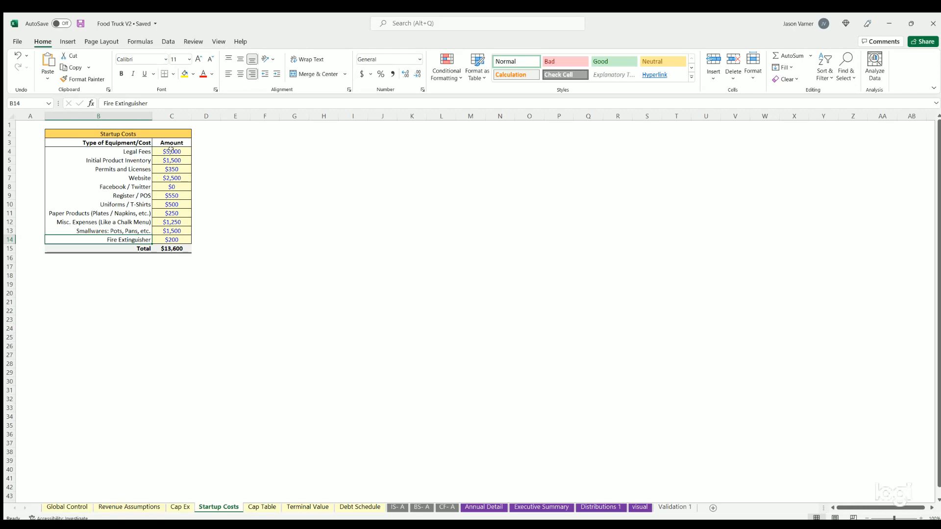
left_click(264, 275)
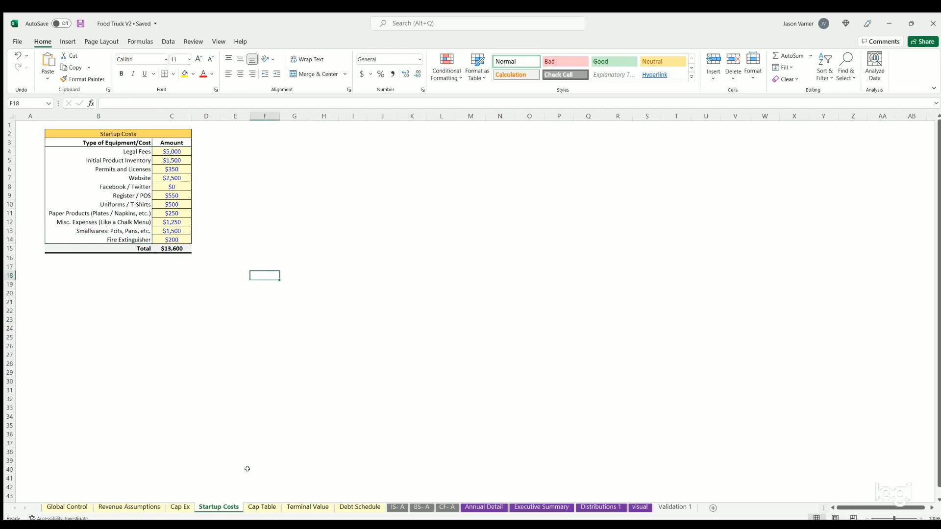
left_click(262, 507)
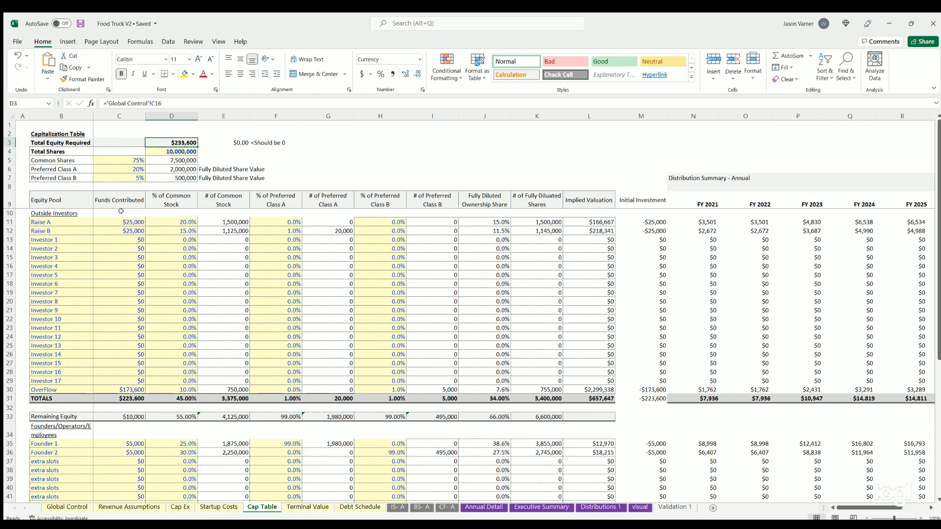
left_click(119, 230)
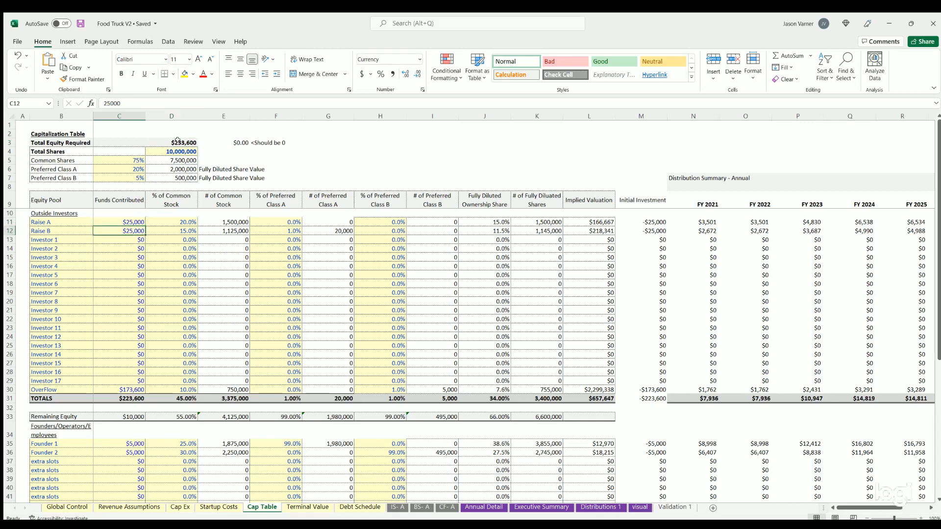
left_click(170, 142)
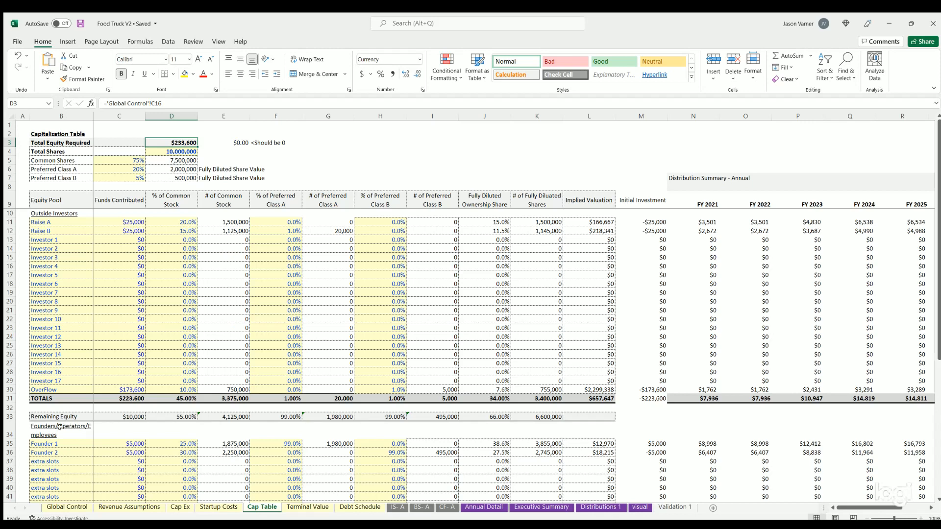
mouse_move(174, 214)
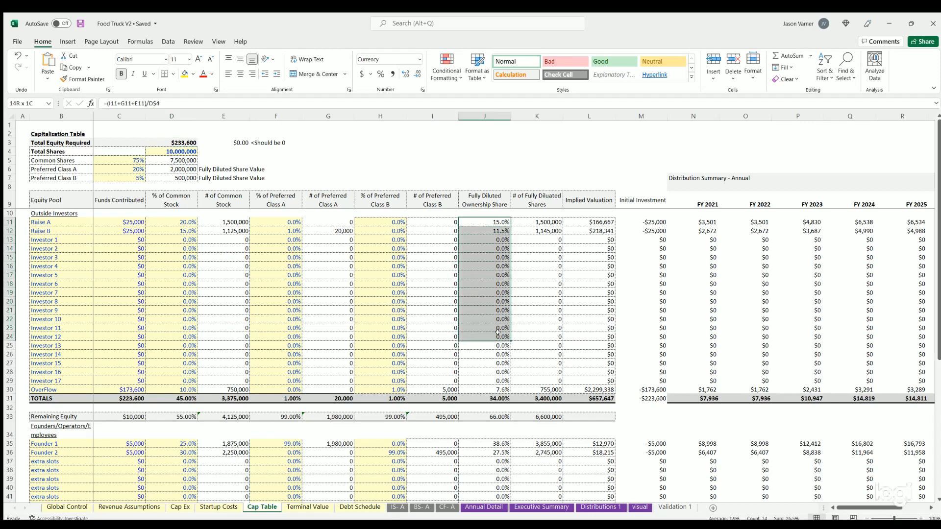
scroll("right", 3)
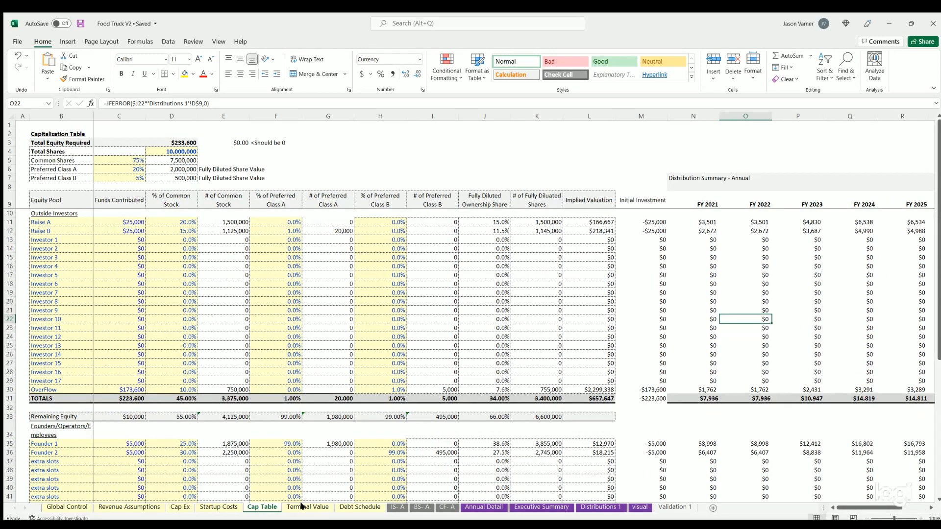
Step: View the Terminal Value sheet, then the Debt Schedule with the $50,000 loan at 5.00% over 20 years
left_click(308, 507)
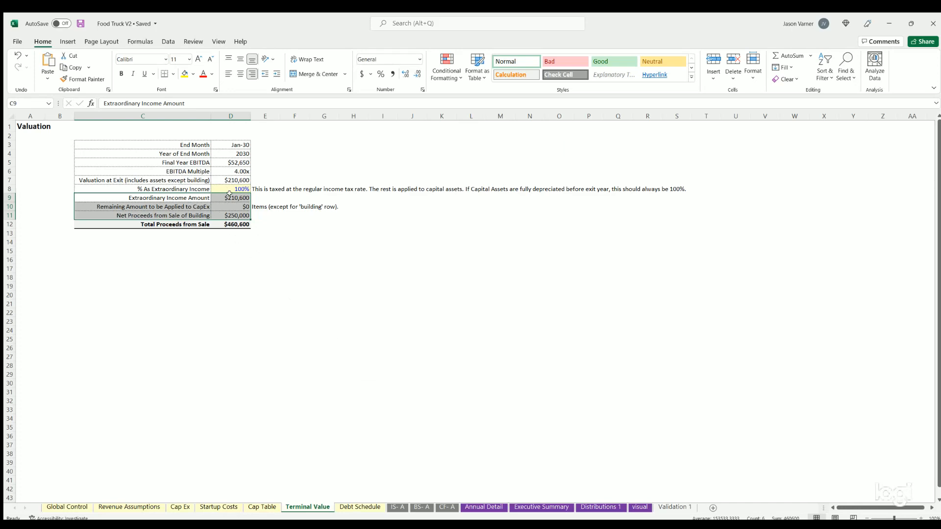
left_click(360, 507)
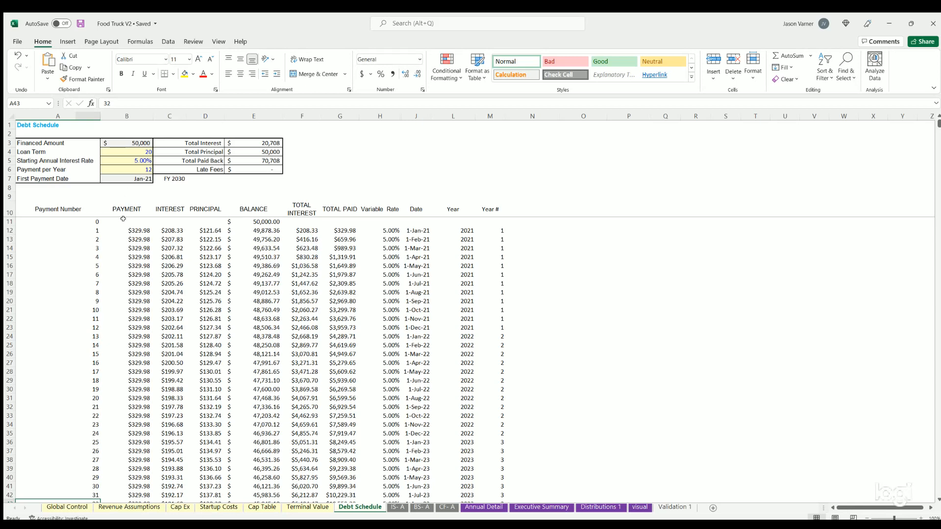
mouse_move(198, 301)
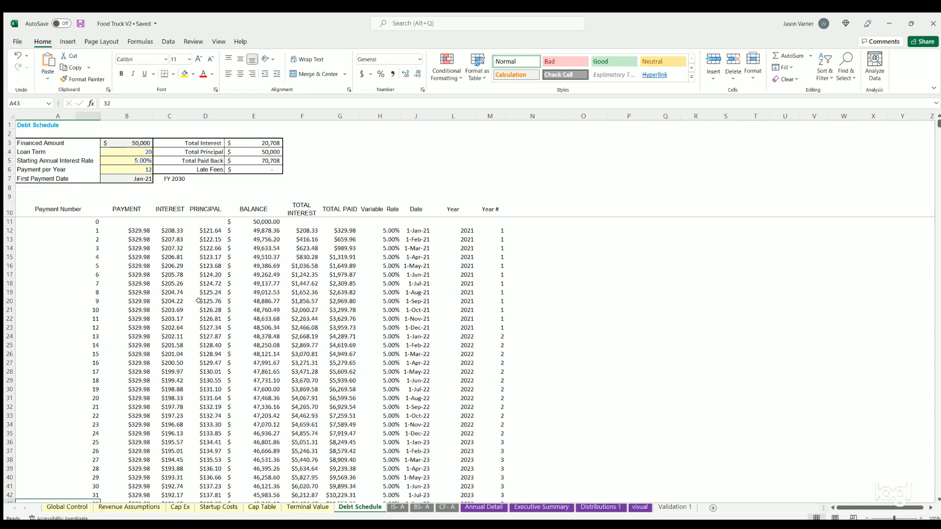
Step: Check the FY 2030 label and payment 120 Year # formulas on Debt Schedule, then return to Global Control
left_click(174, 179)
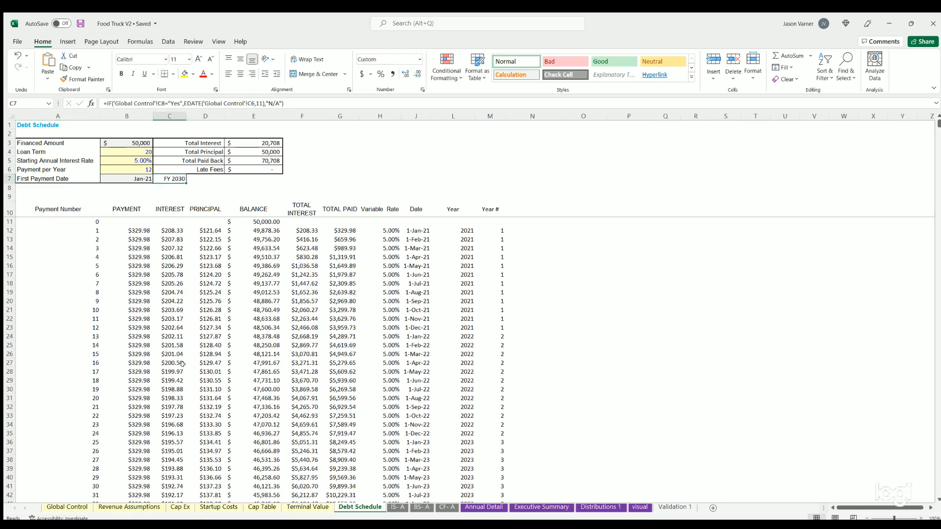
left_click(66, 507)
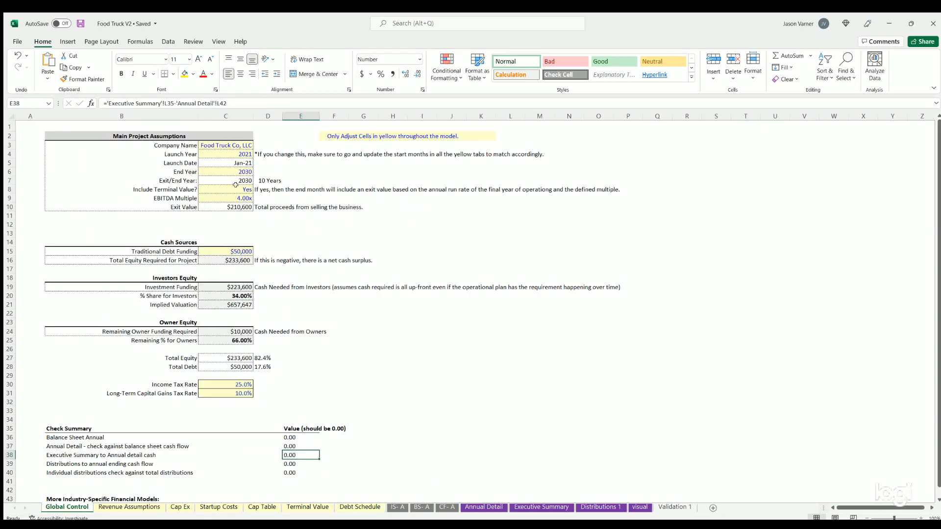
left_click(360, 506)
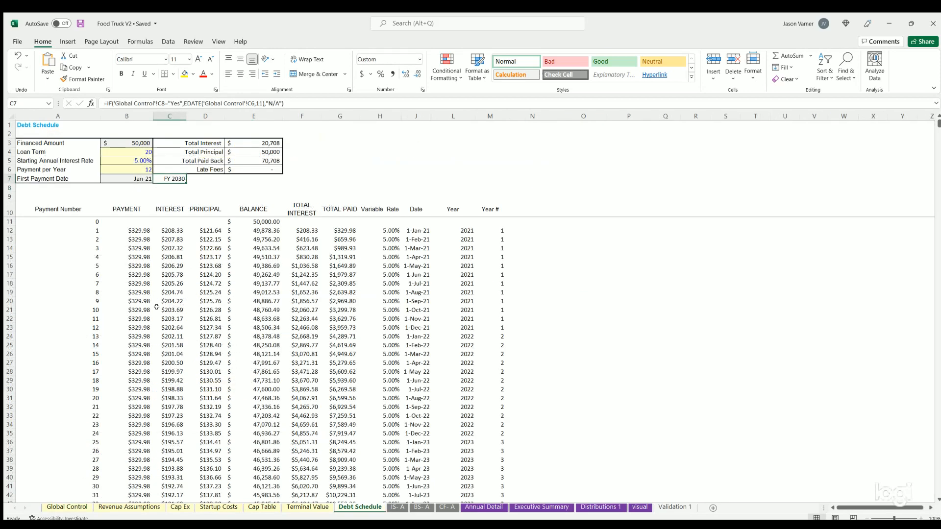
scroll("down", 3)
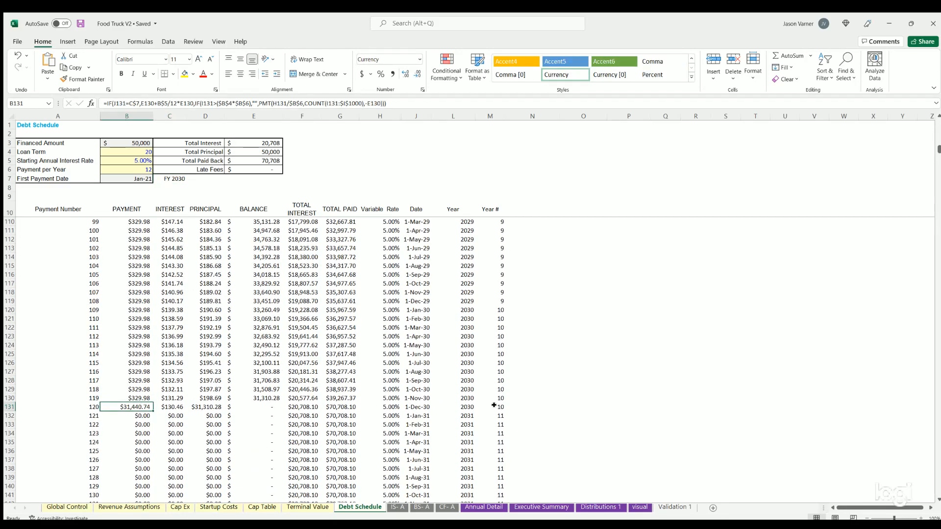
left_click(490, 406)
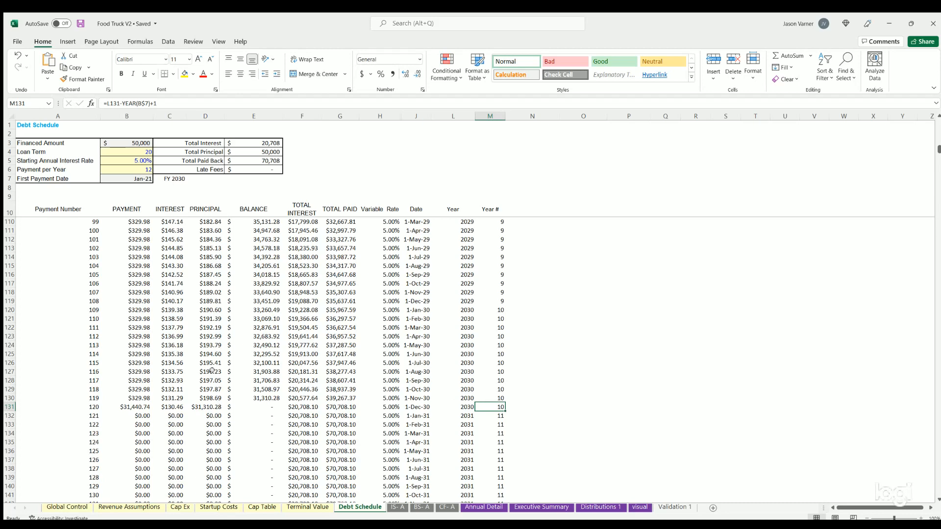
left_click(65, 507)
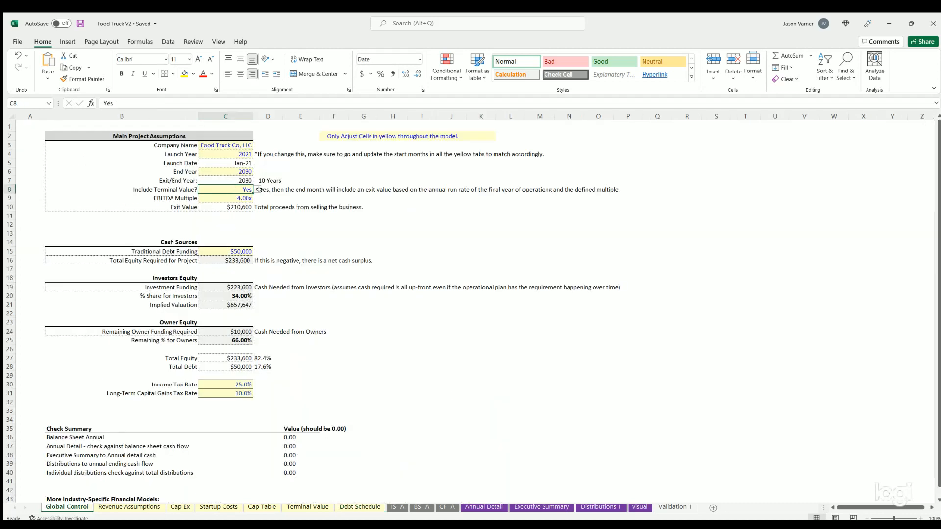
Step: Set Include Terminal Value to No and check the effect on the Debt Schedule balloon payment
left_click(225, 190)
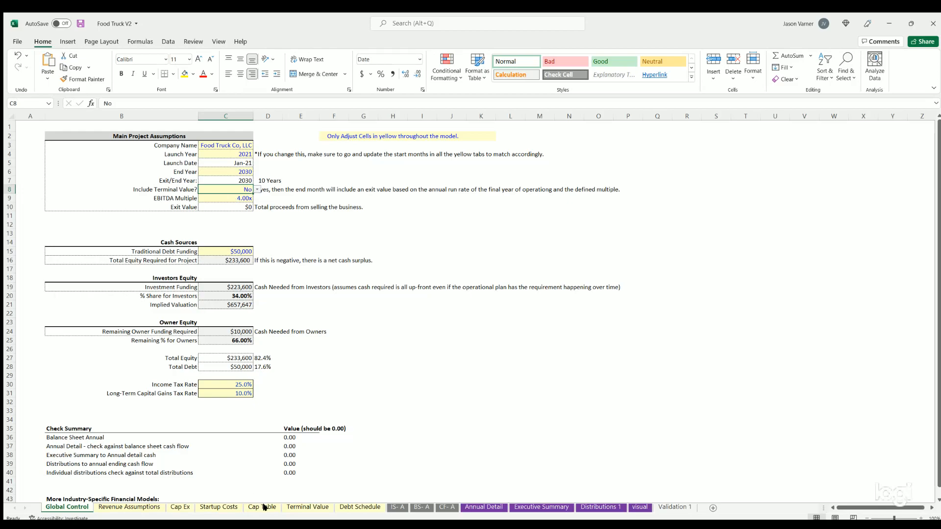
left_click(363, 499)
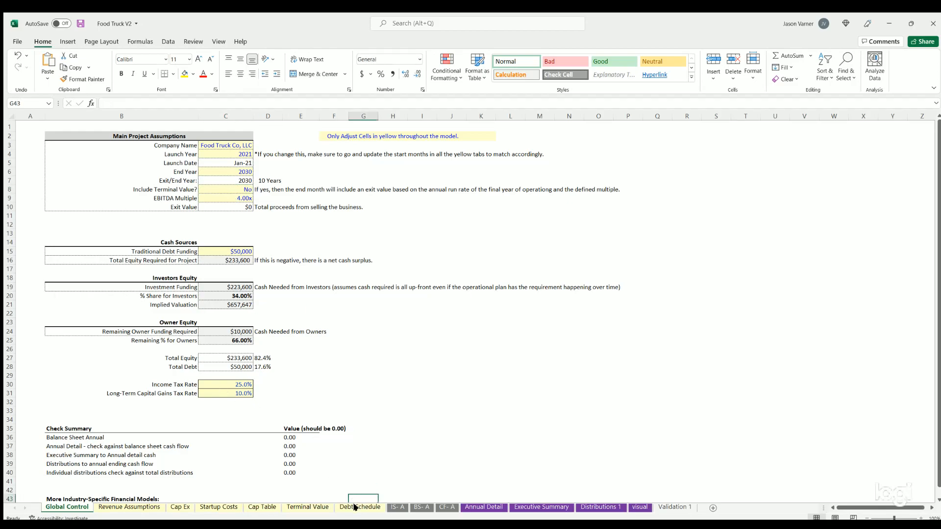
left_click(359, 506)
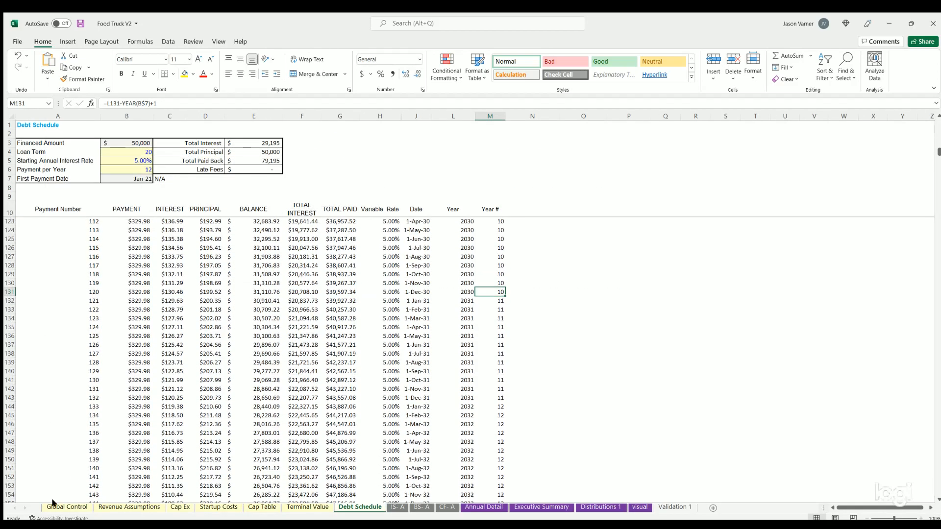
left_click(67, 510)
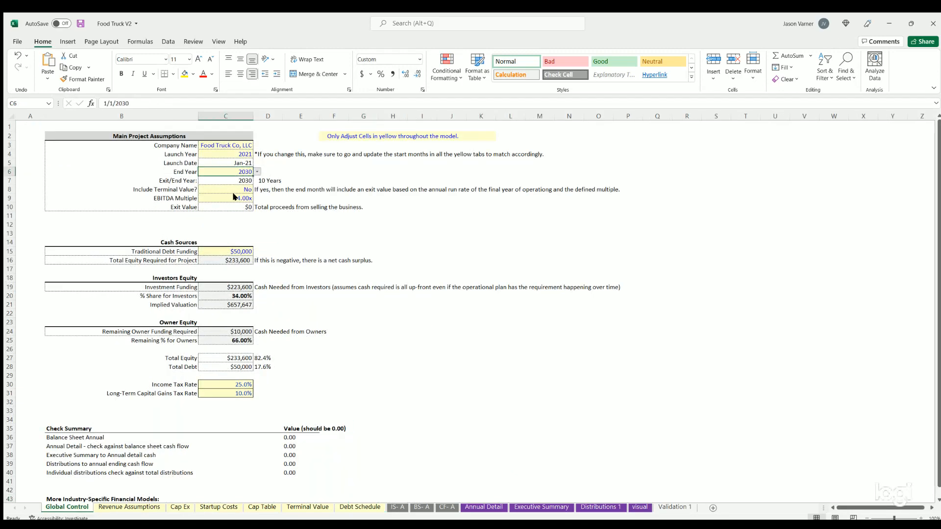
left_click(360, 507)
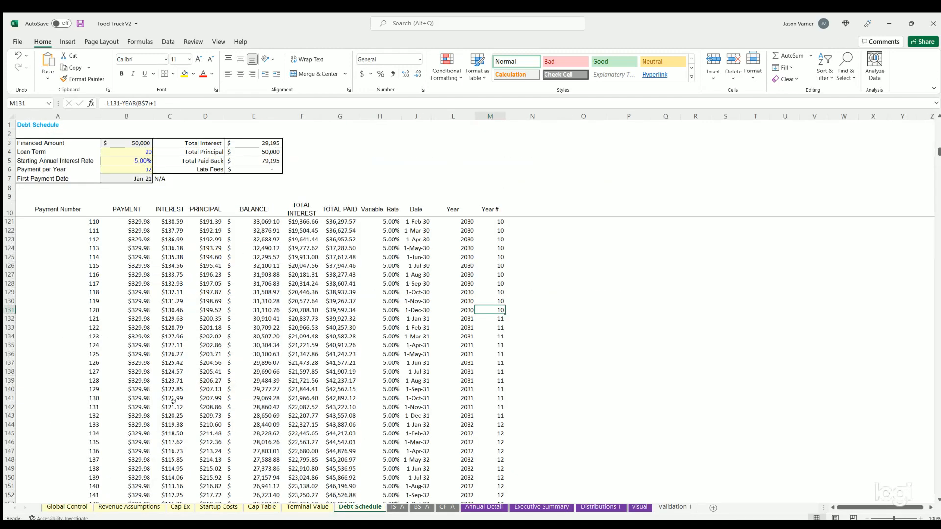
scroll("down", 3)
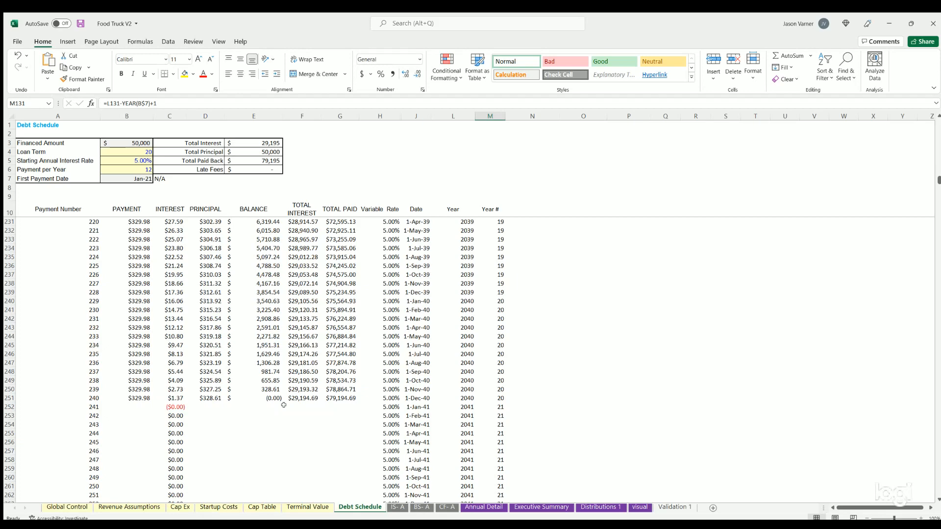
mouse_move(461, 407)
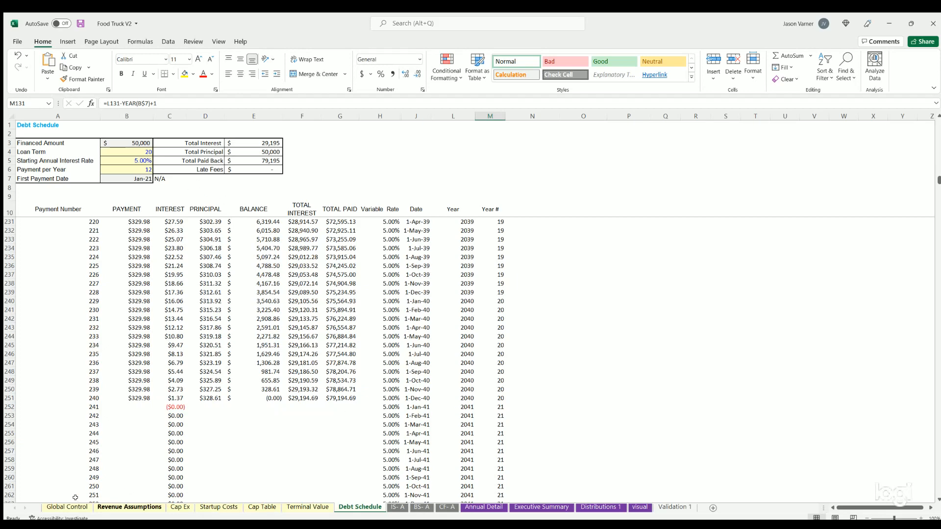
Step: With End Year at 2026, recheck the terminal value setting and view the Debt Schedule's FY 2026 payoff
left_click(65, 507)
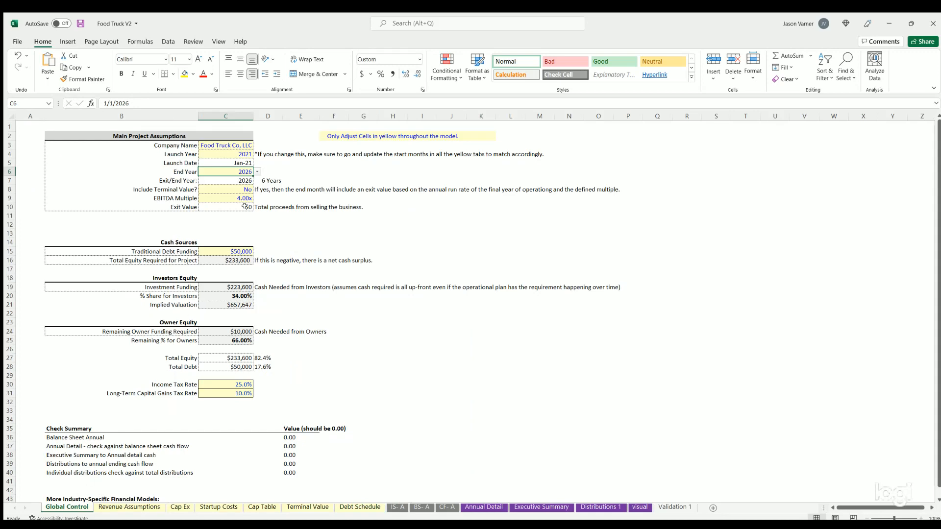
left_click(225, 189)
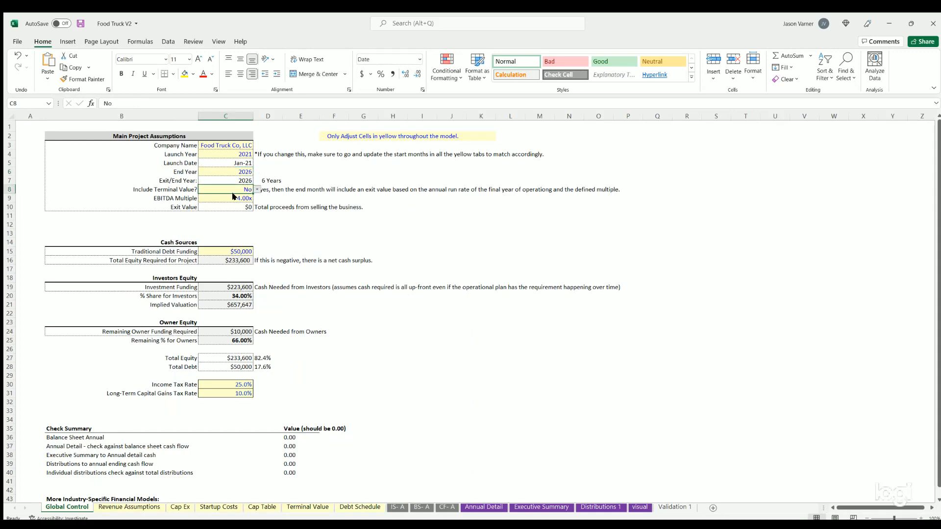
left_click(307, 506)
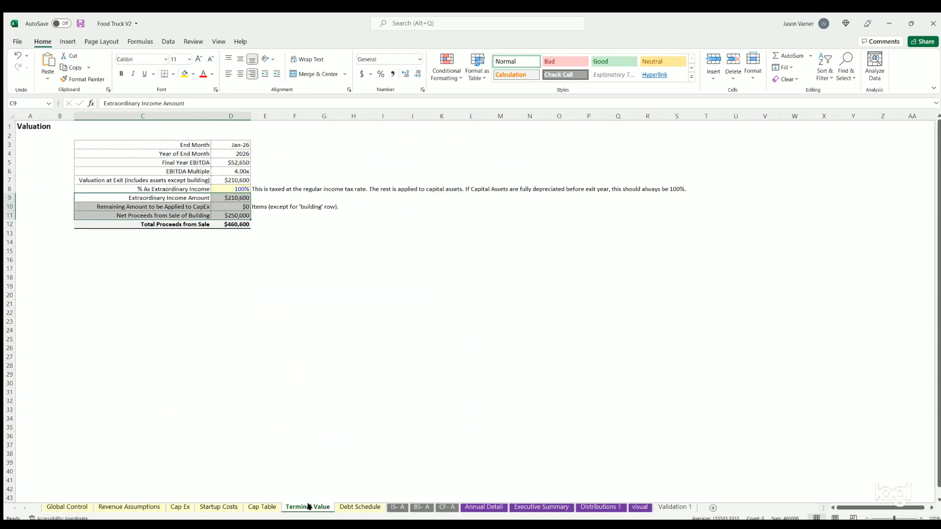
left_click(359, 507)
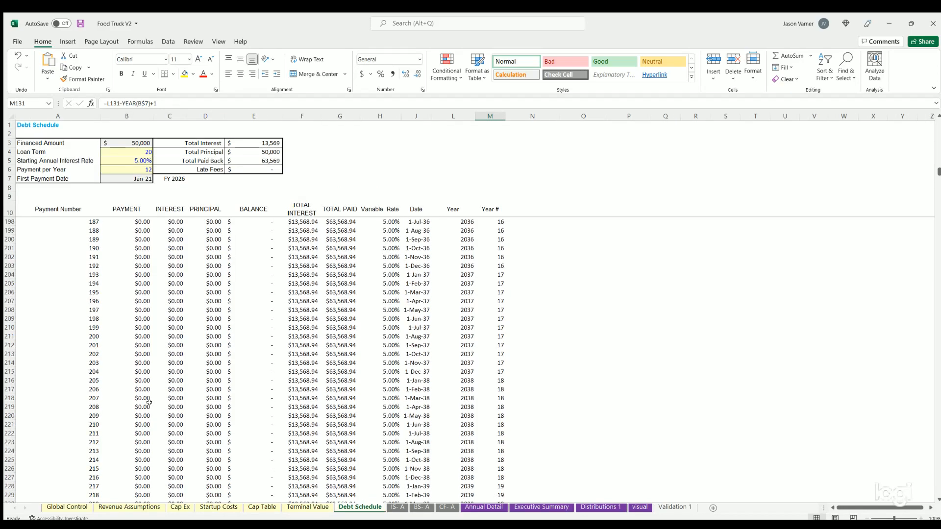
scroll("up", 3)
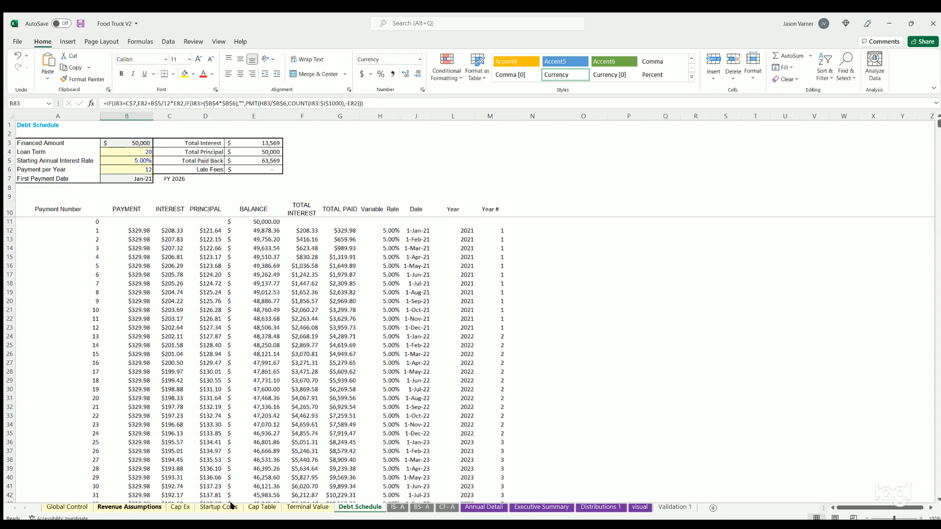
Step: Return to Global Control, then view the IS- A income statement for FY 2021–2030
left_click(66, 507)
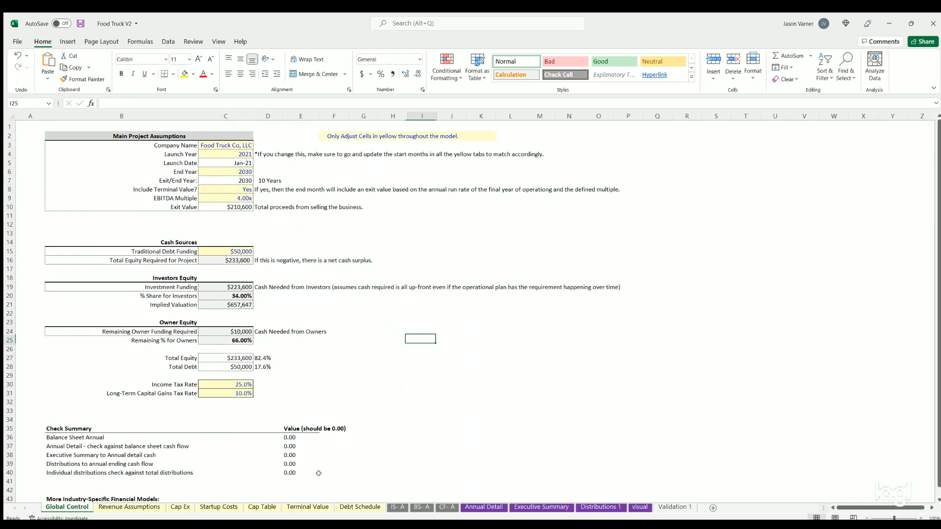
left_click(397, 507)
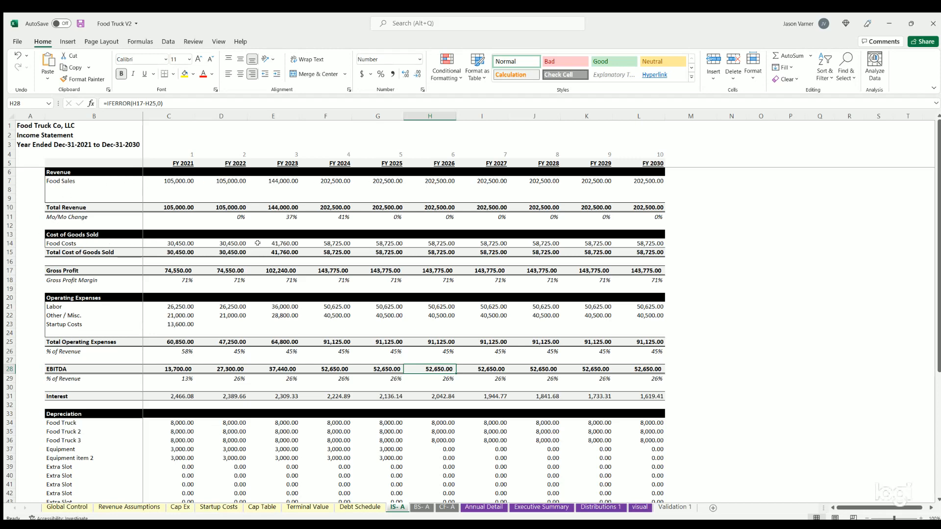
mouse_move(184, 268)
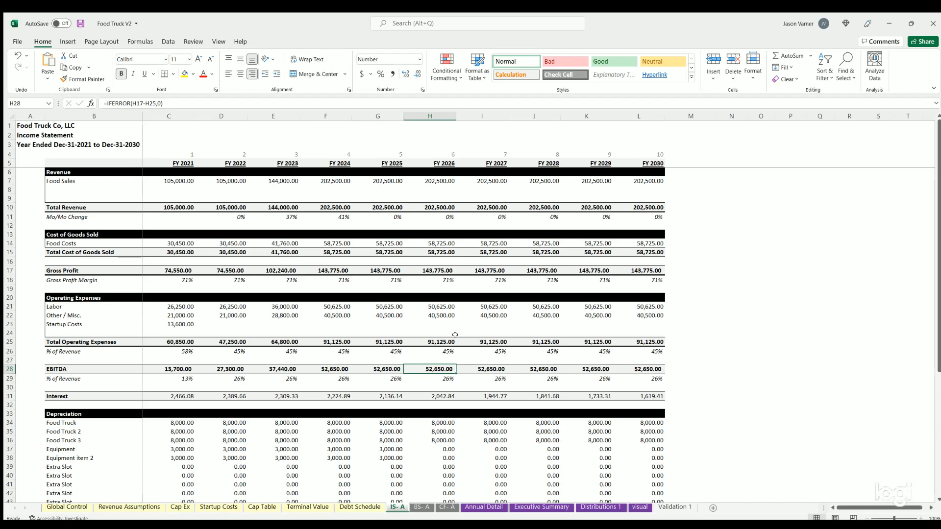
mouse_move(339, 363)
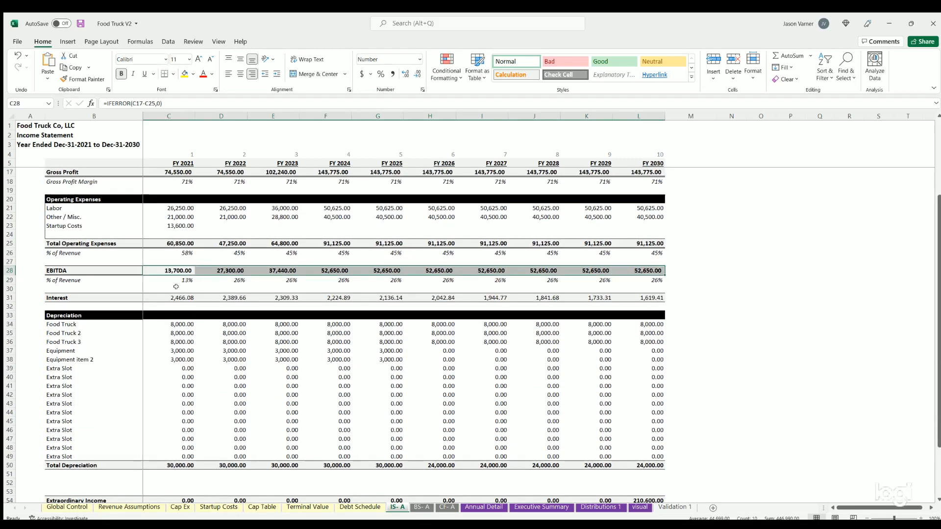
Step: Highlight the Interest row and Net Income on the income statement, then switch to the BS- A balance sheet
left_click_drag(177, 270, 430, 298)
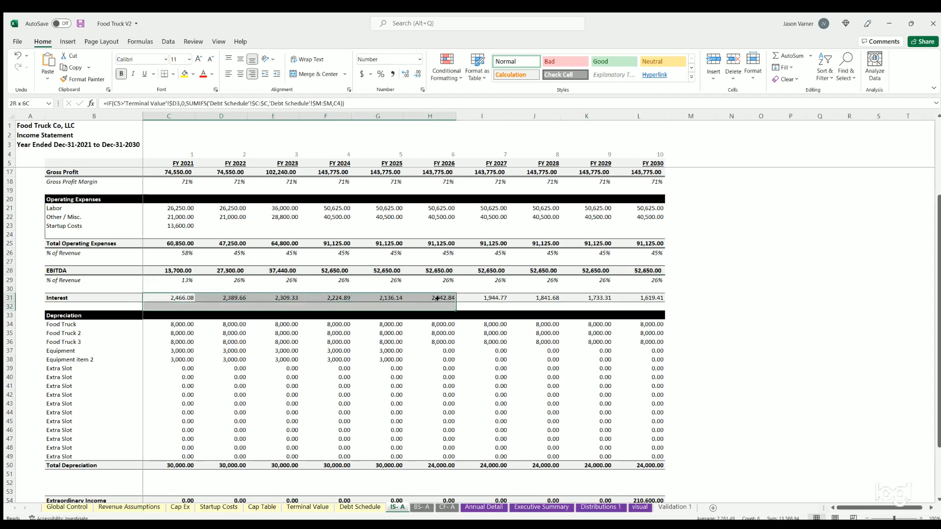
left_click(168, 298)
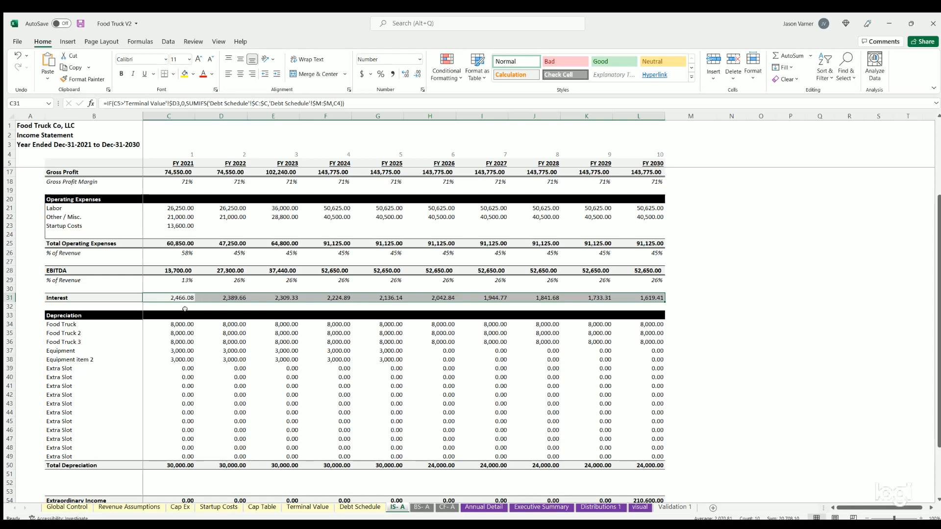
scroll("down", 3)
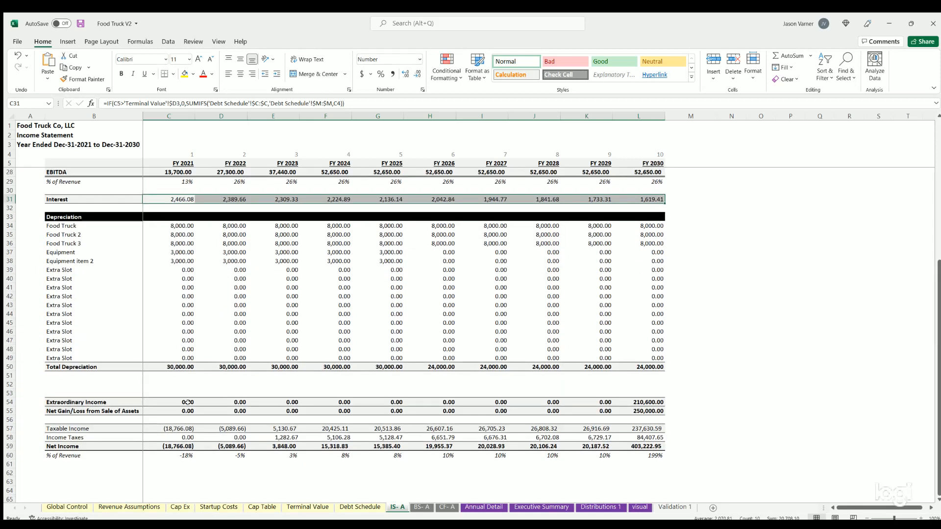
left_click(169, 446)
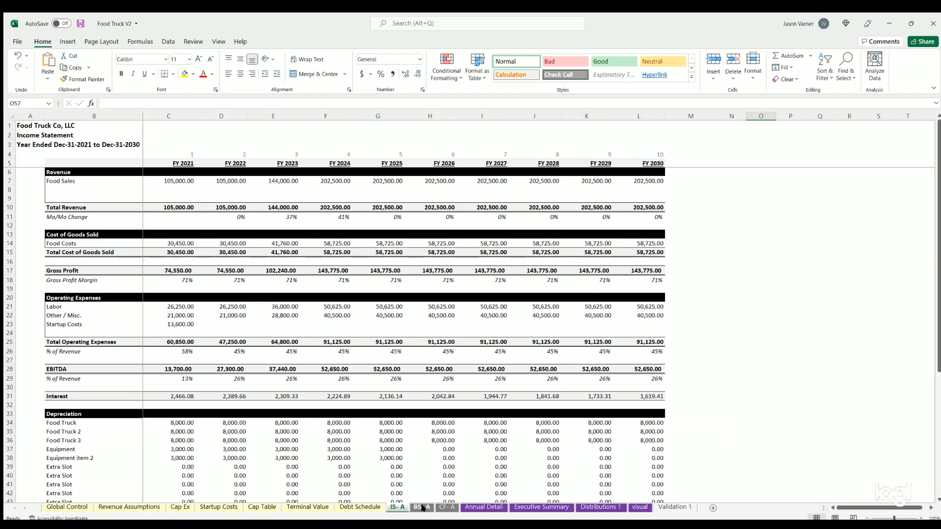
left_click(422, 510)
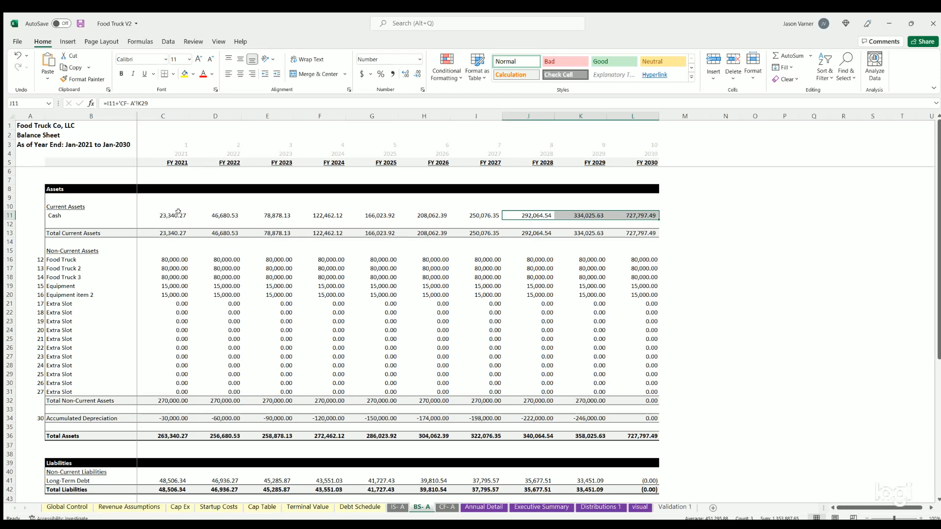
mouse_move(160, 259)
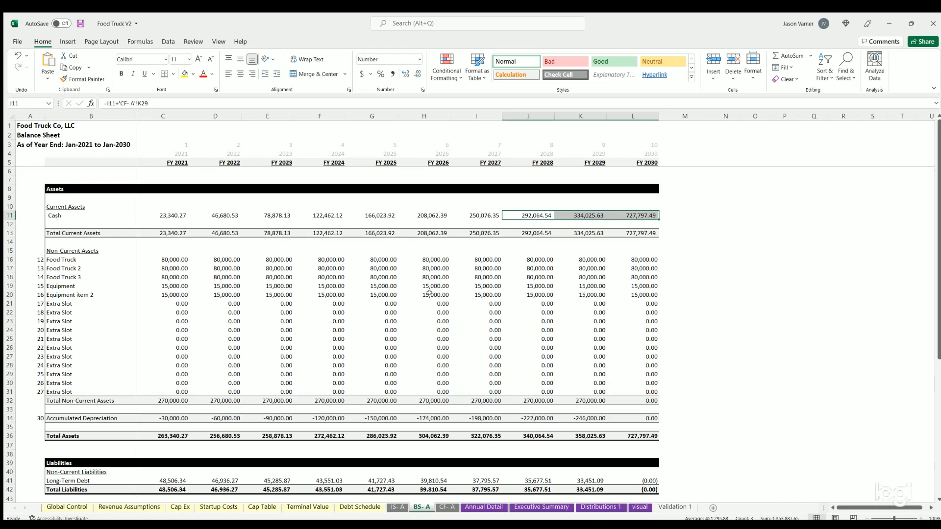
Step: Scroll through the balance sheet, deselect, and switch to the CF- A cash flow statement
scroll("down", 3)
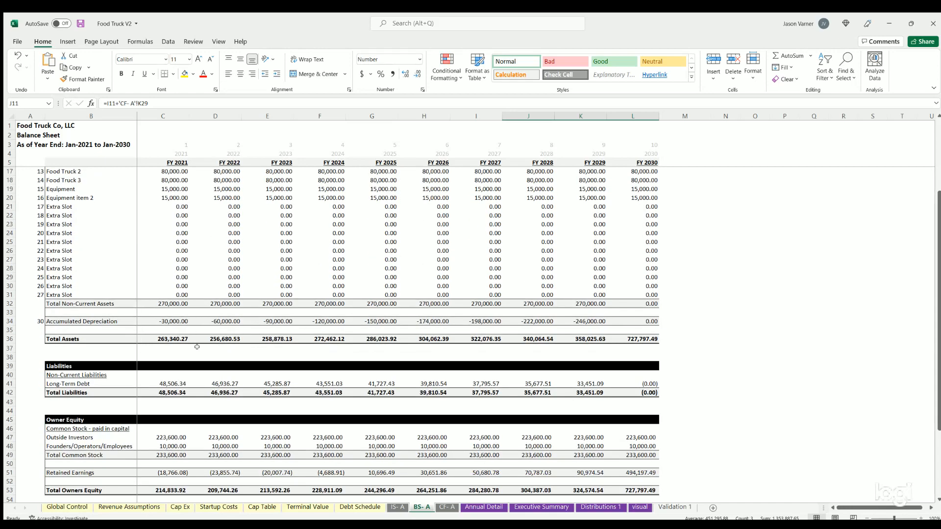
scroll("down", 3)
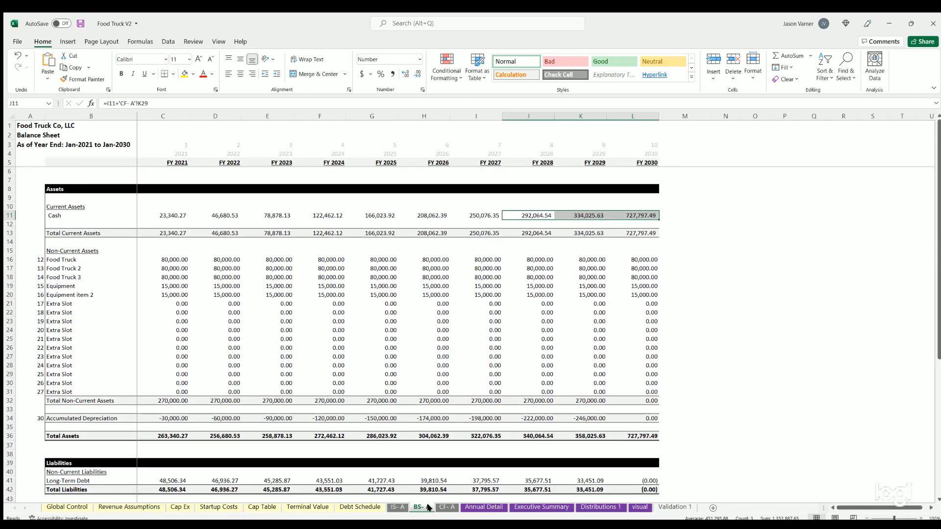
left_click(725, 215)
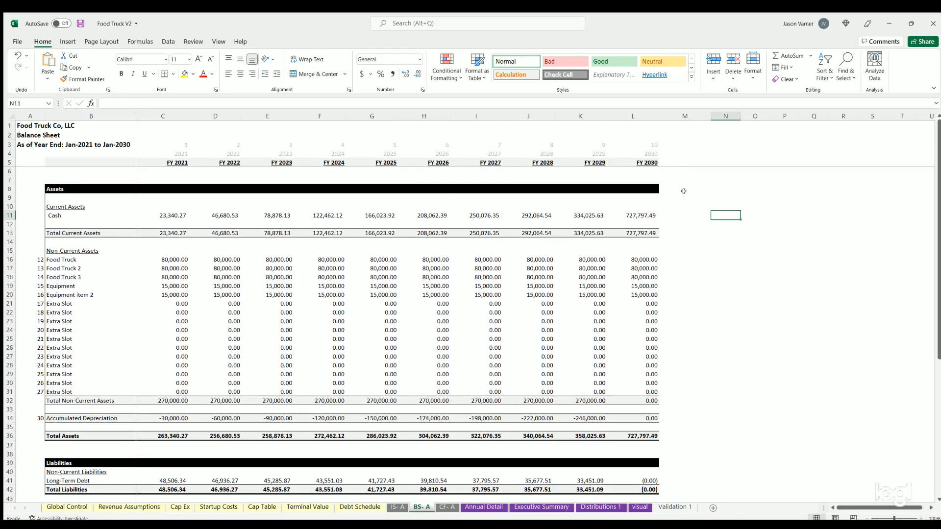
left_click(447, 507)
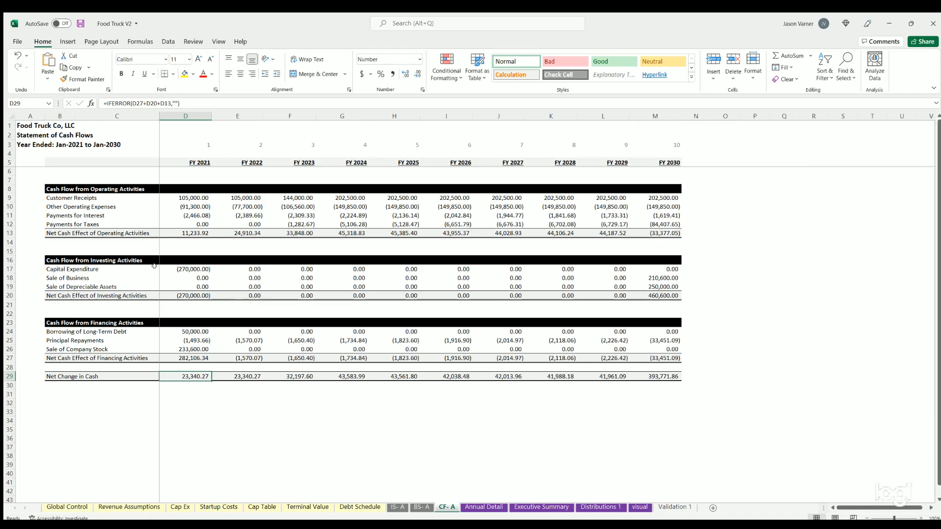
mouse_move(434, 336)
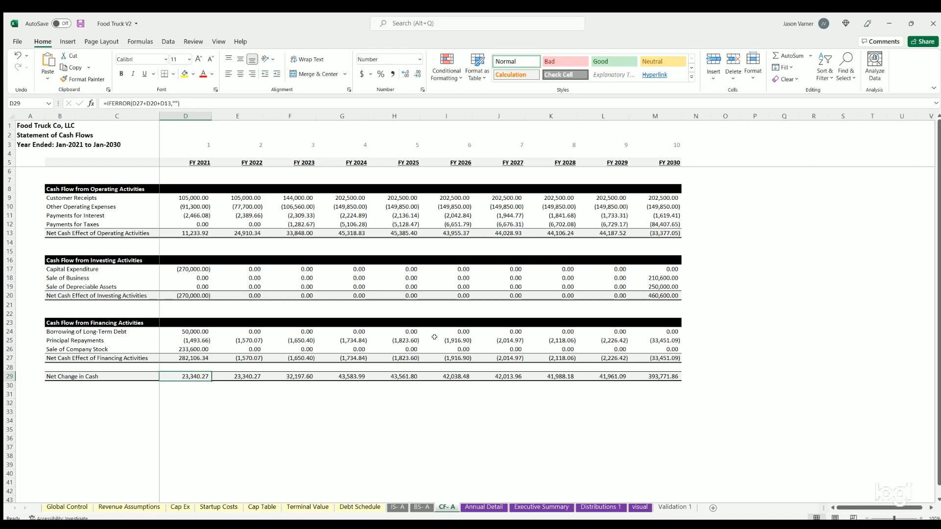
mouse_move(468, 478)
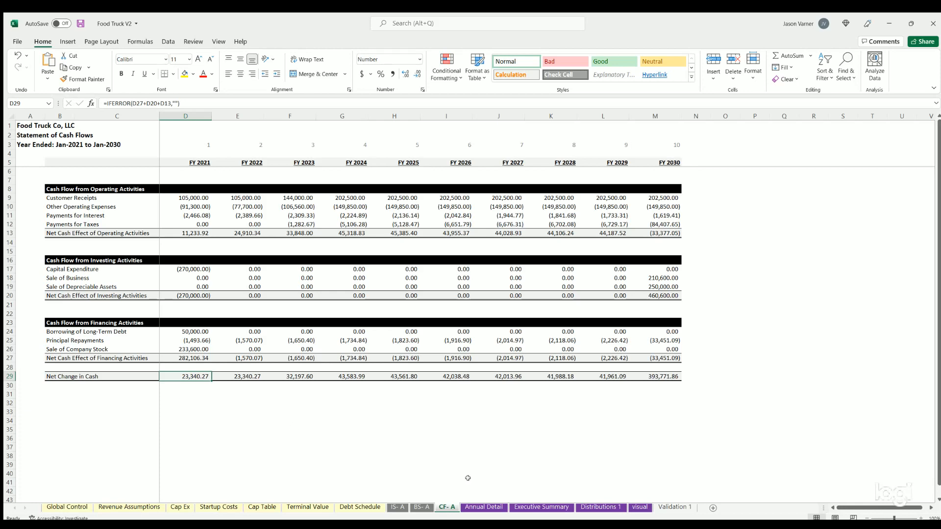
Step: Switch to the Annual Detail sheet showing 2030 cash flow of $393,772
left_click(484, 511)
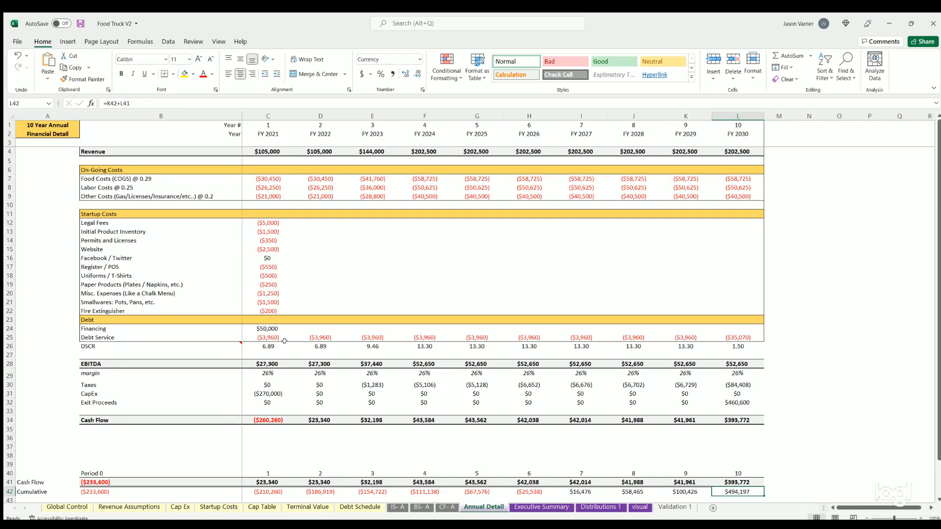
mouse_move(560, 489)
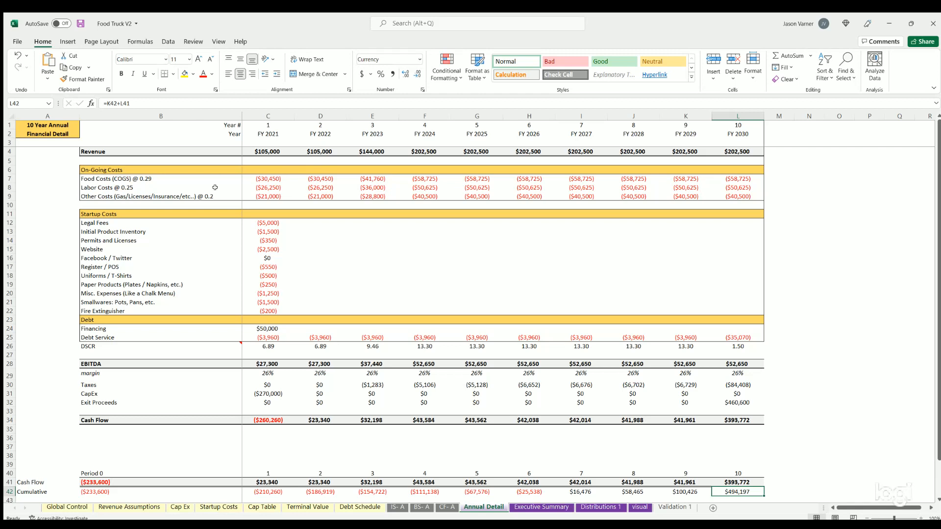
mouse_move(219, 150)
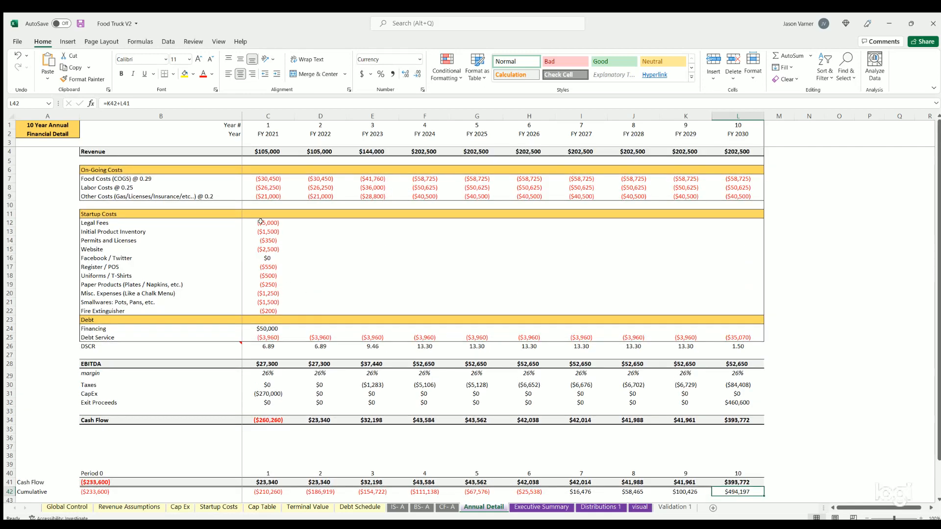
left_click_drag(267, 222, 268, 311)
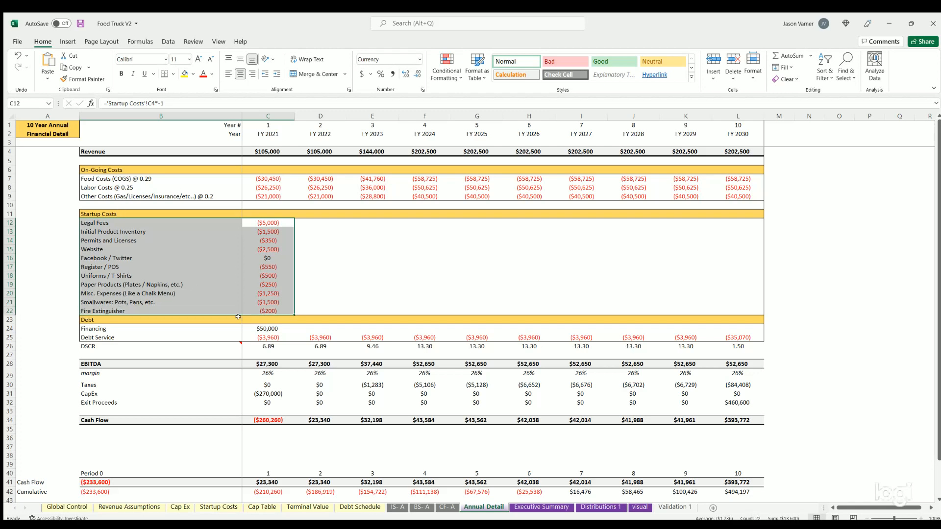
scroll("down", 3)
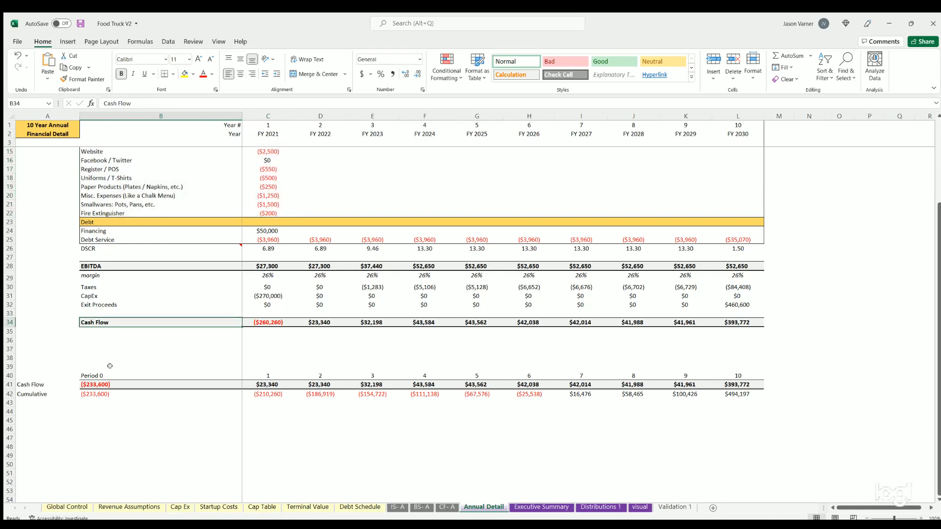
left_click(160, 375)
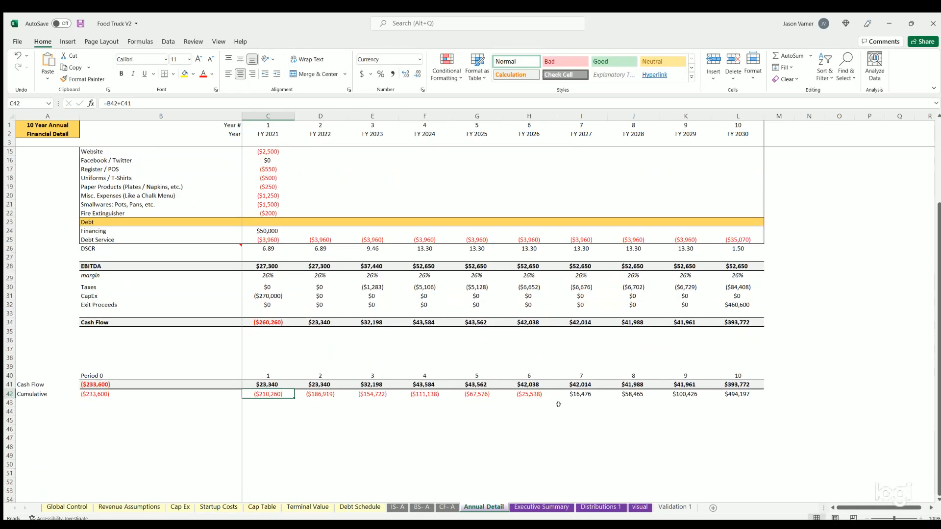
mouse_move(690, 415)
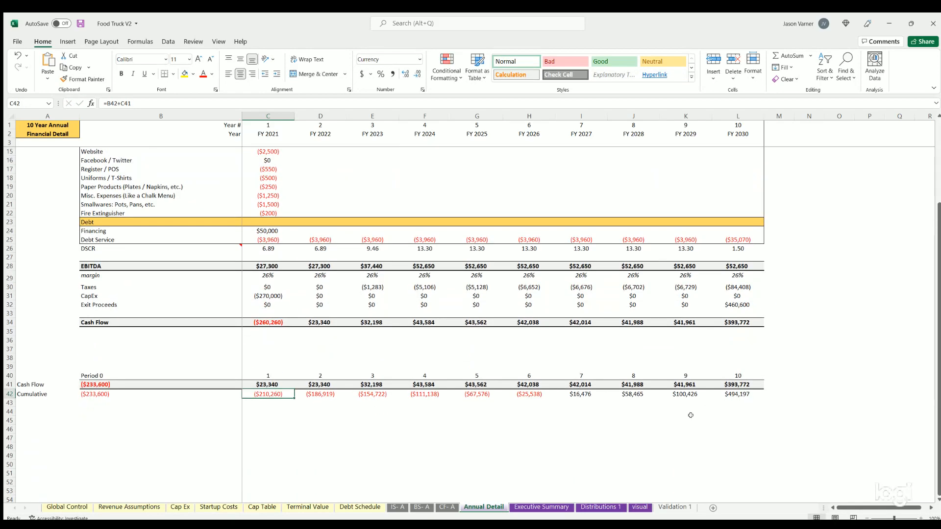
left_click(738, 394)
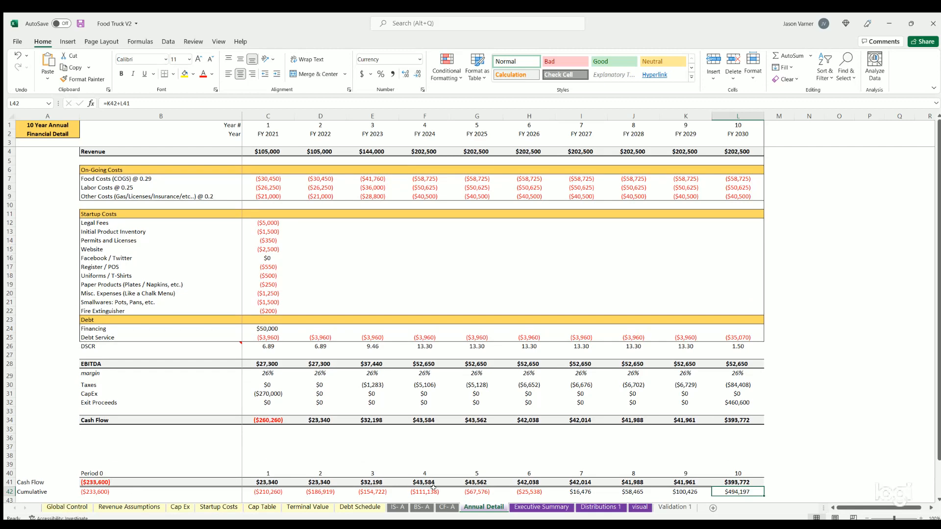
Step: On the Executive Summary, select and clear the Avg. Annual EBITDA per Active User label
left_click(541, 507)
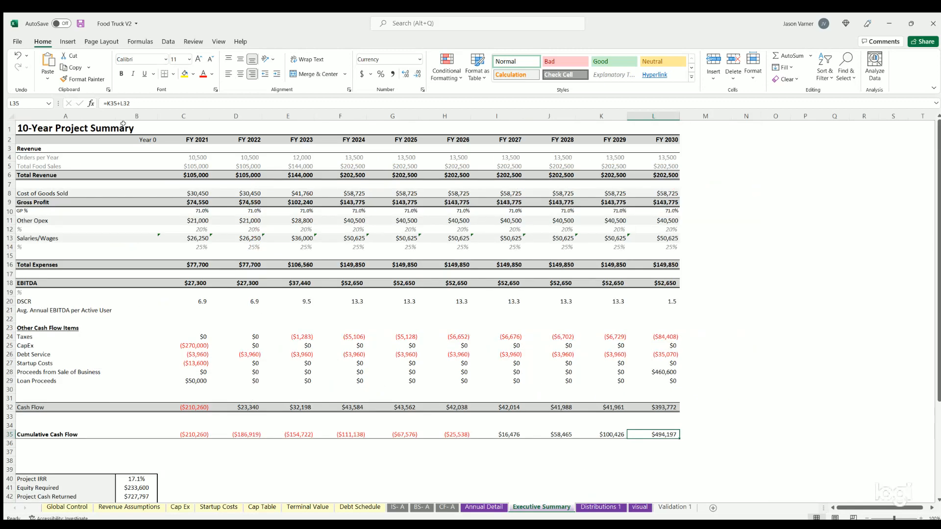
mouse_move(243, 333)
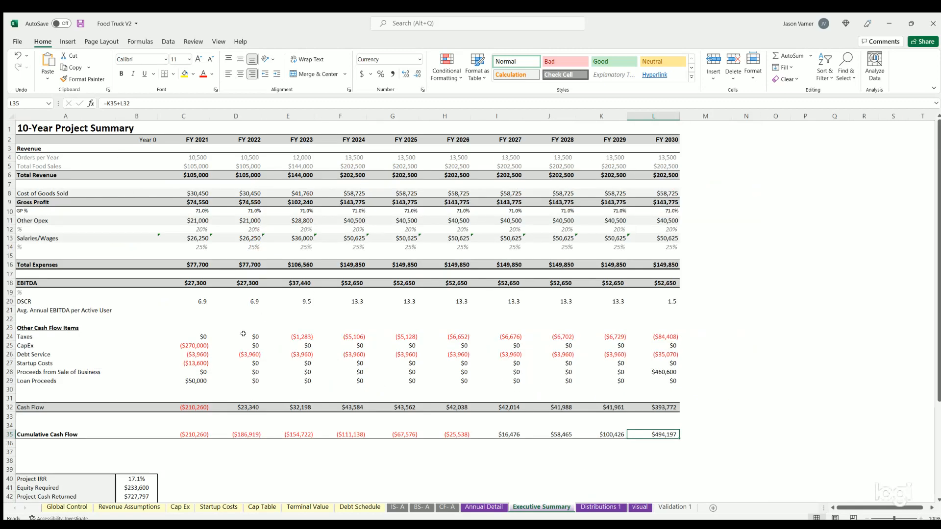
mouse_move(337, 189)
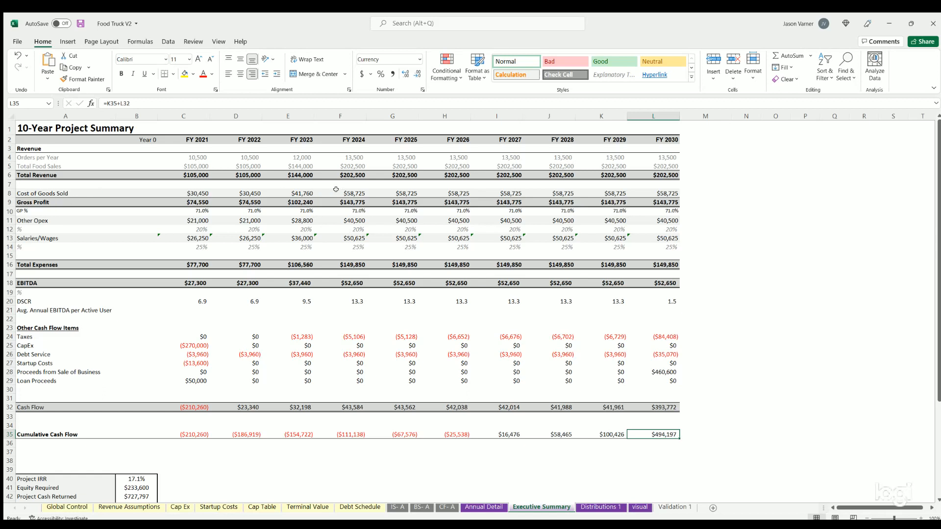
mouse_move(132, 214)
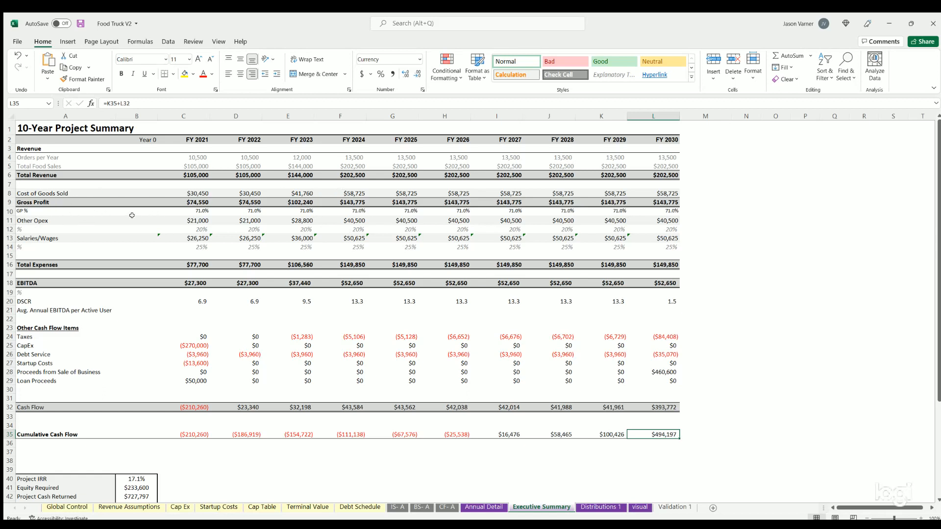
mouse_move(151, 244)
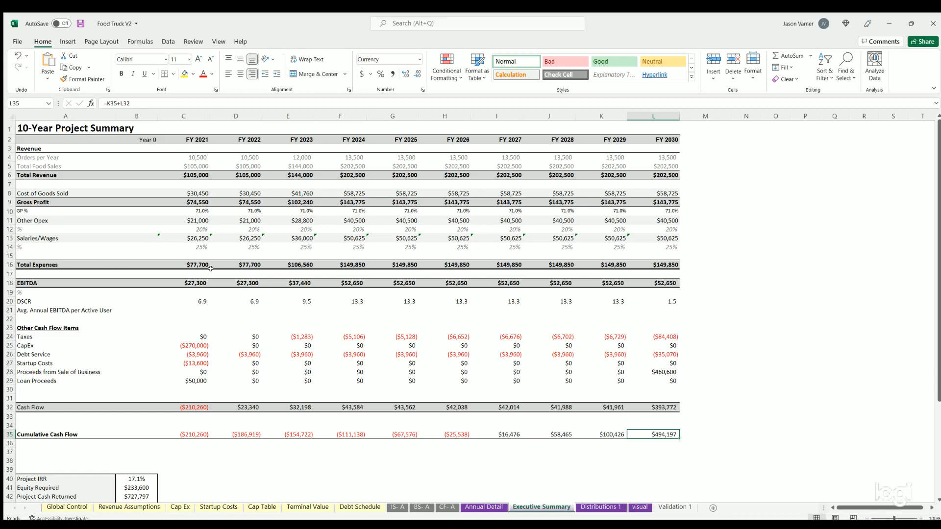
mouse_move(285, 301)
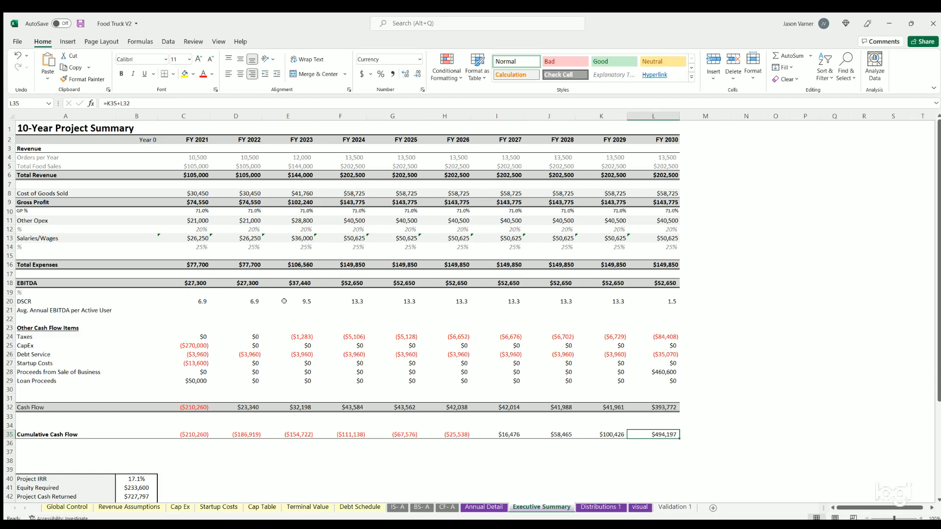
left_click(183, 301)
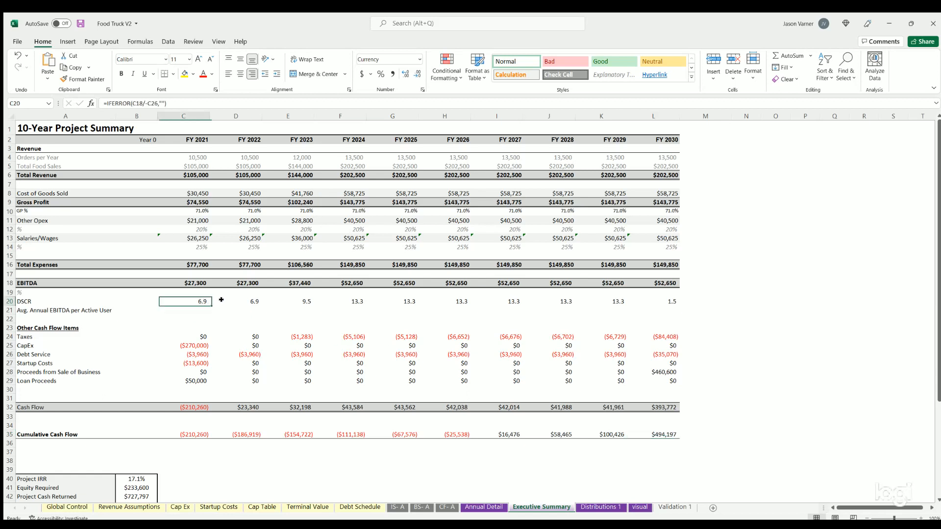
left_click_drag(184, 301, 254, 301)
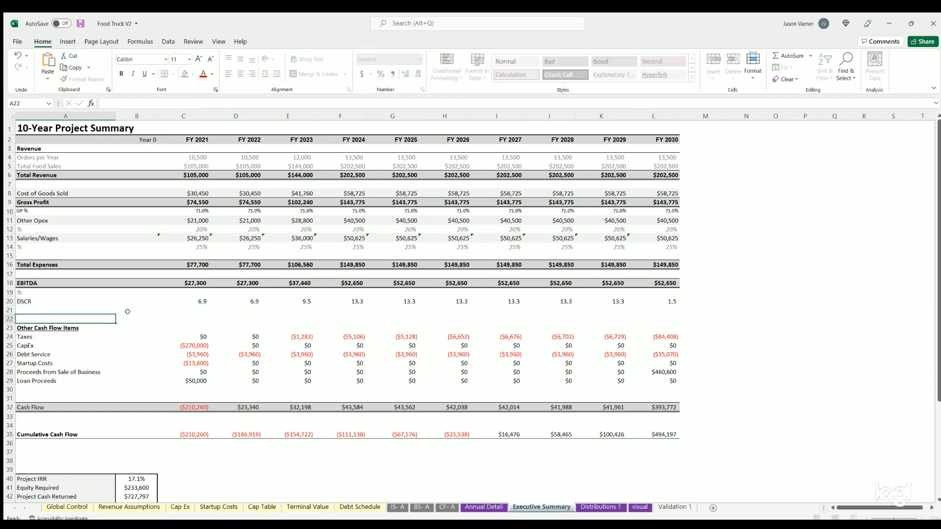
scroll("down", 3)
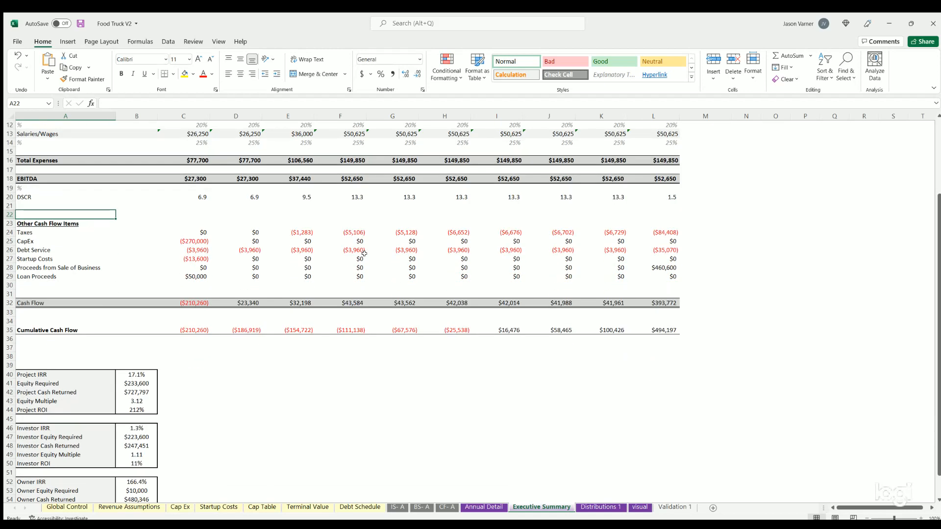
mouse_move(651, 302)
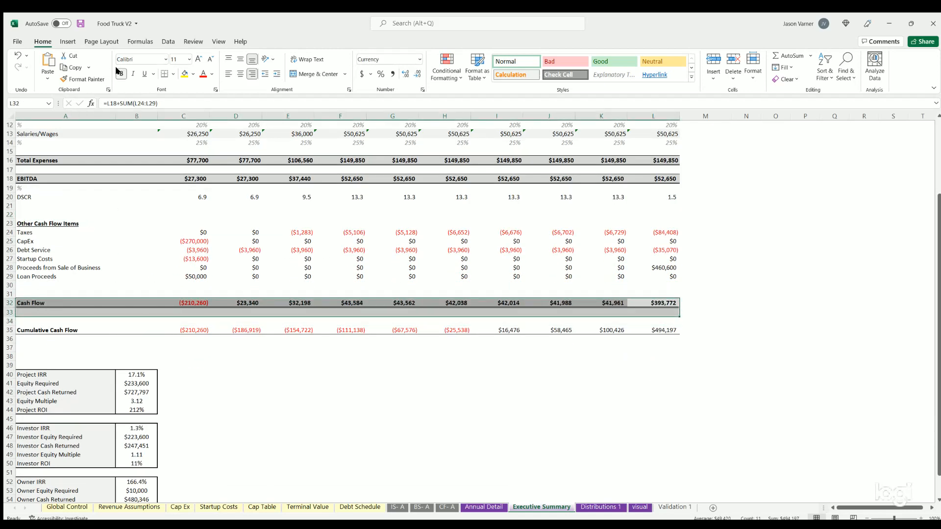
Step: Check the cumulative cash flow against Annual Detail and review the equity multiple and owner returns
left_click(665, 330)
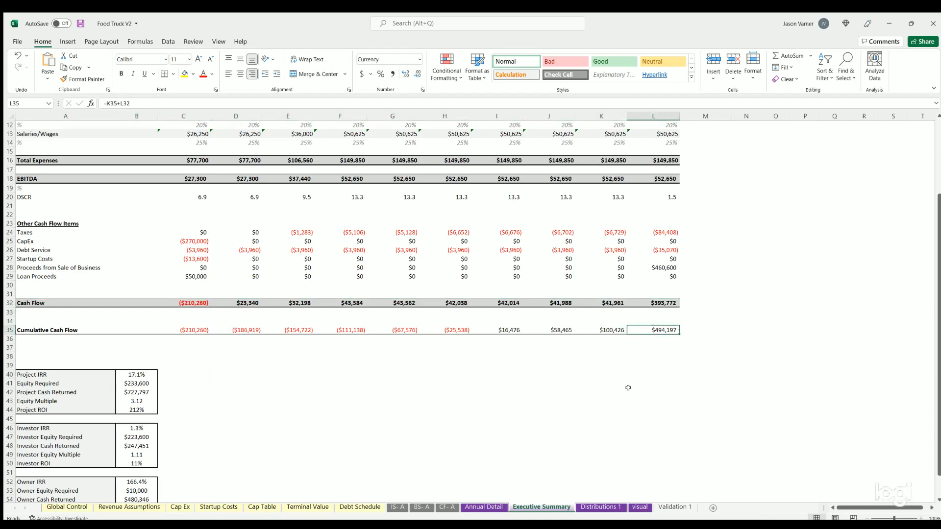
left_click(483, 507)
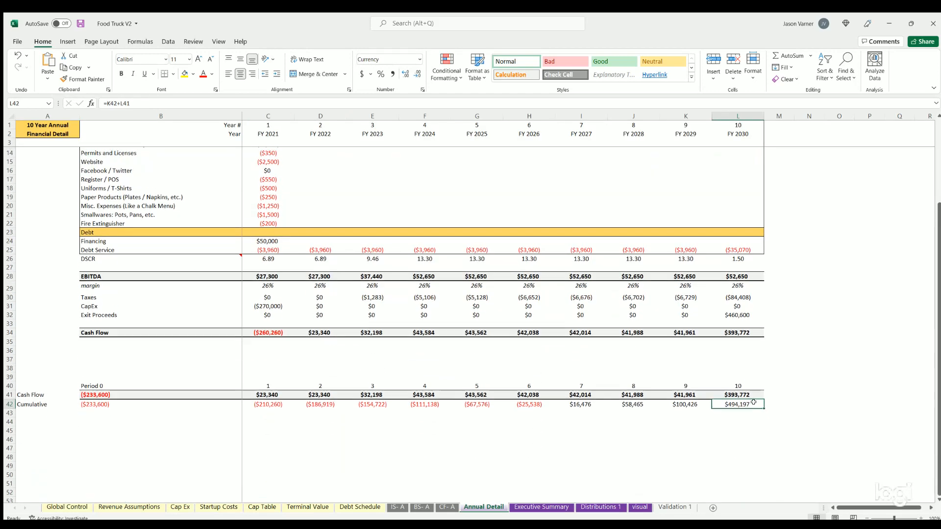
left_click(541, 507)
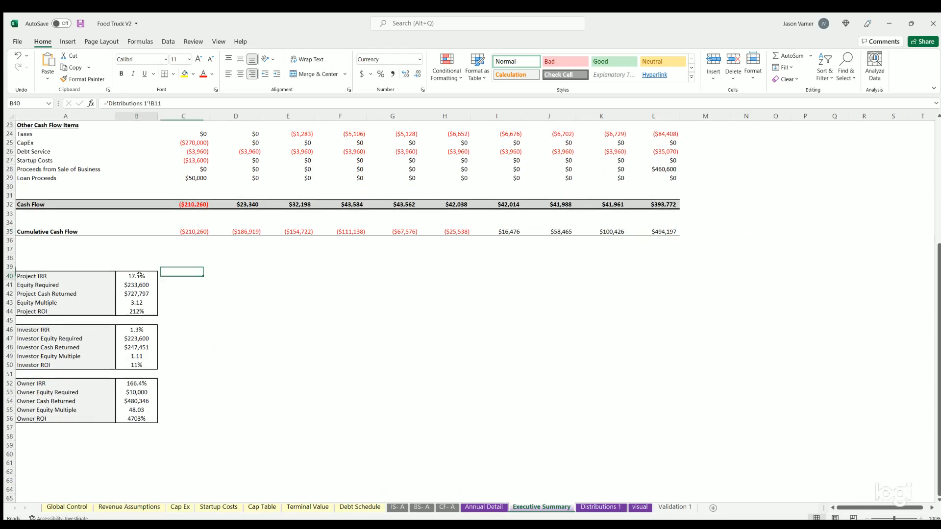
left_click(136, 303)
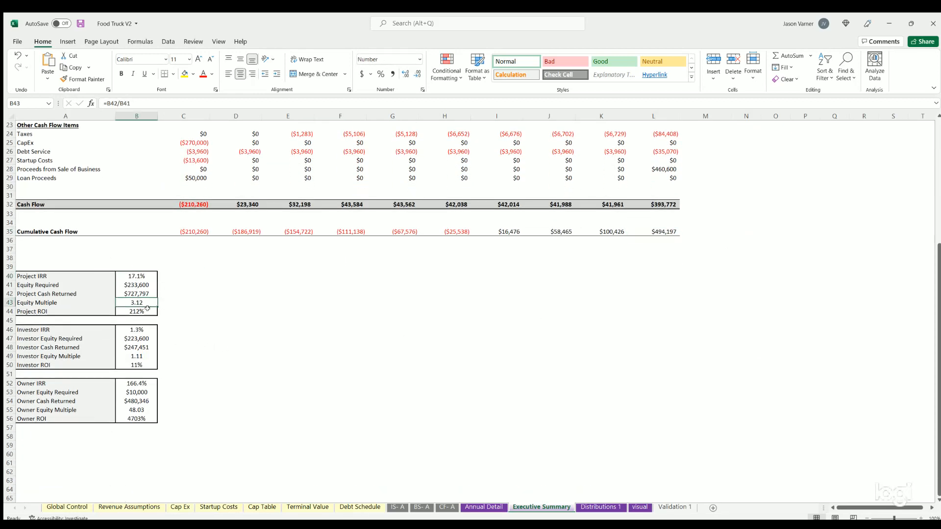
left_click(136, 329)
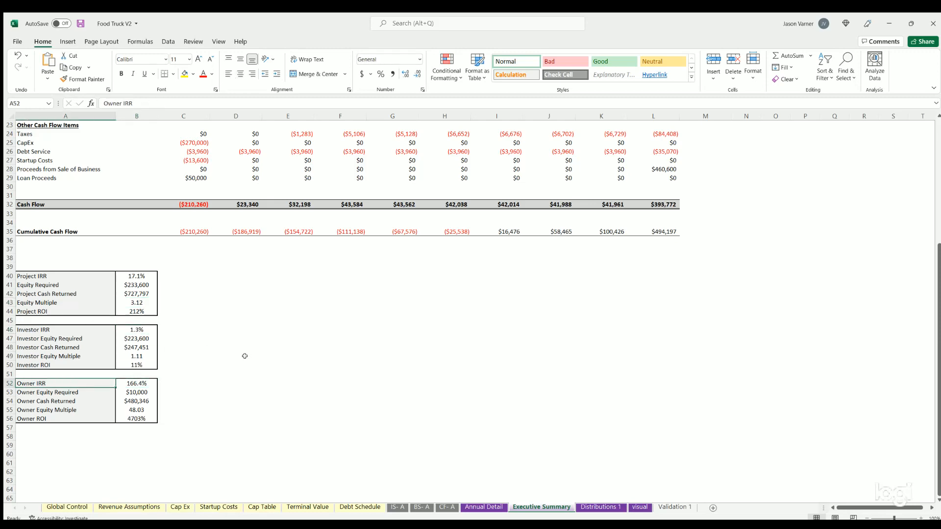
Step: Review the Distributions 1 sheet's Project NPV, investor discount rate and NPV cells, and save
left_click(600, 507)
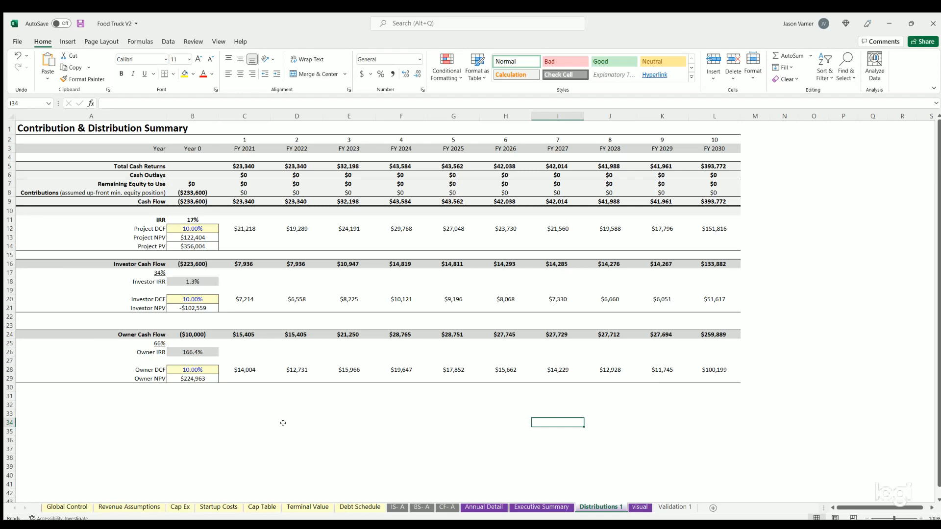
mouse_move(205, 224)
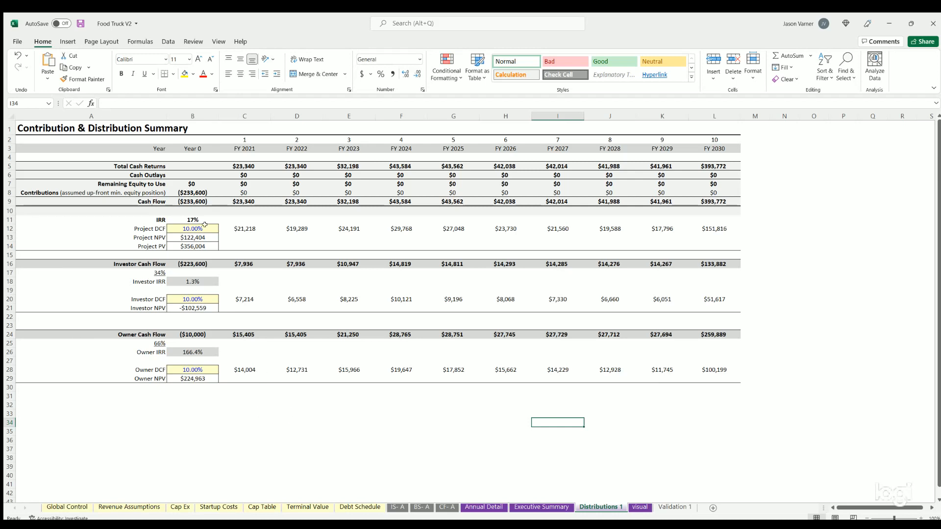
left_click(193, 238)
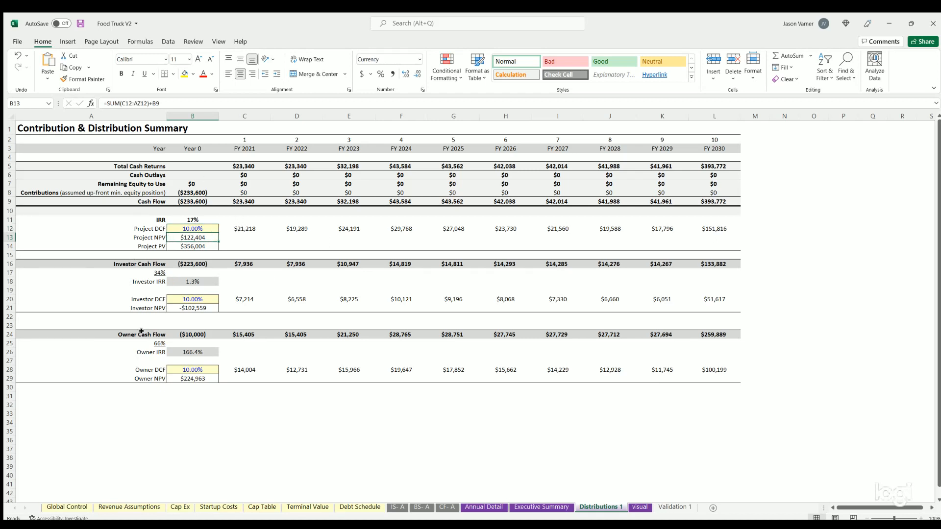
left_click(192, 308)
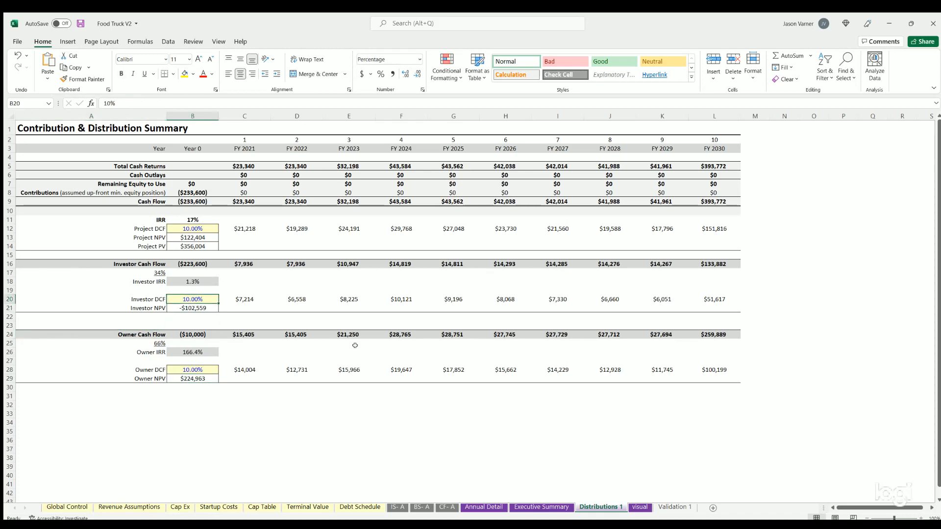
mouse_move(235, 290)
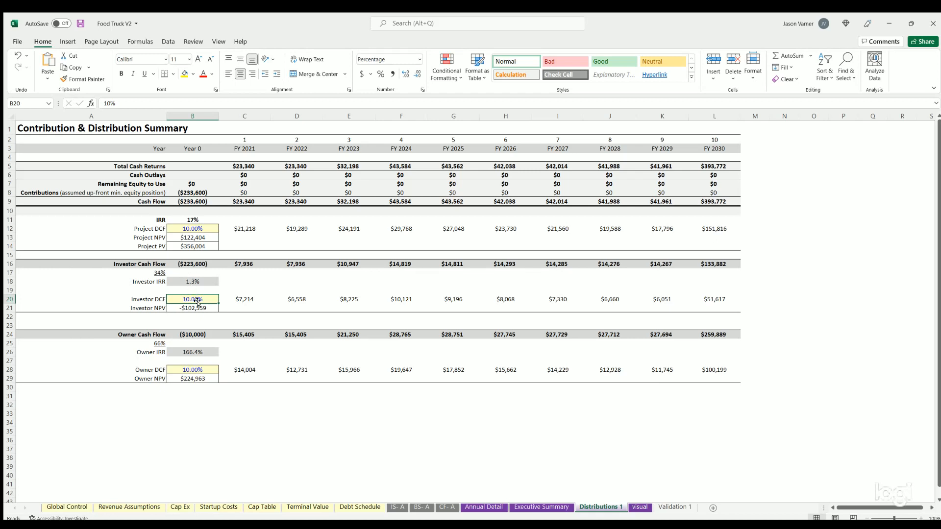
left_click(192, 282)
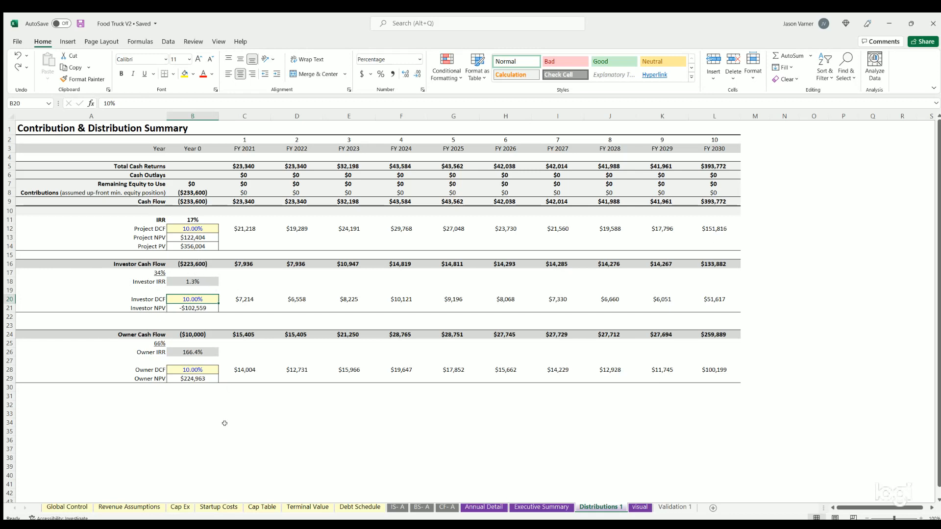
Step: Show the visual sheet's Cash Position & Annual Cash In/Out column chart
left_click(639, 507)
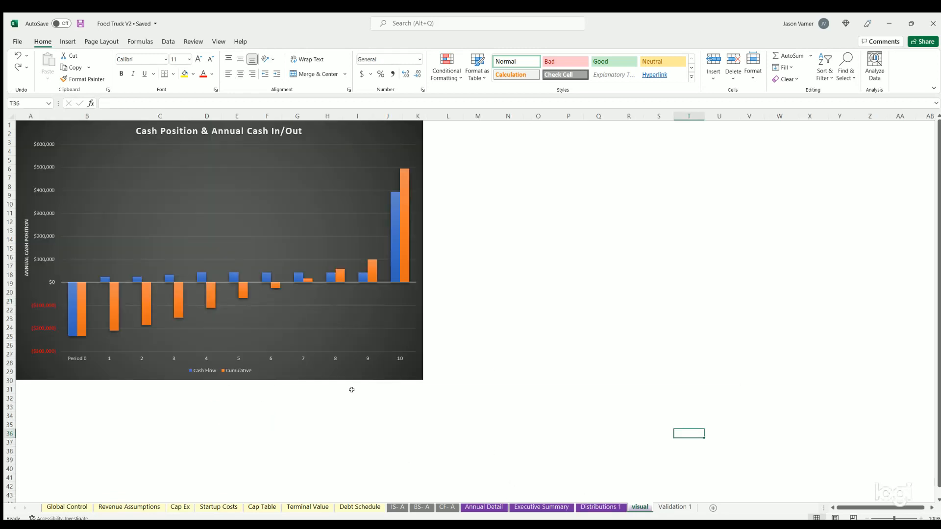
mouse_move(70, 285)
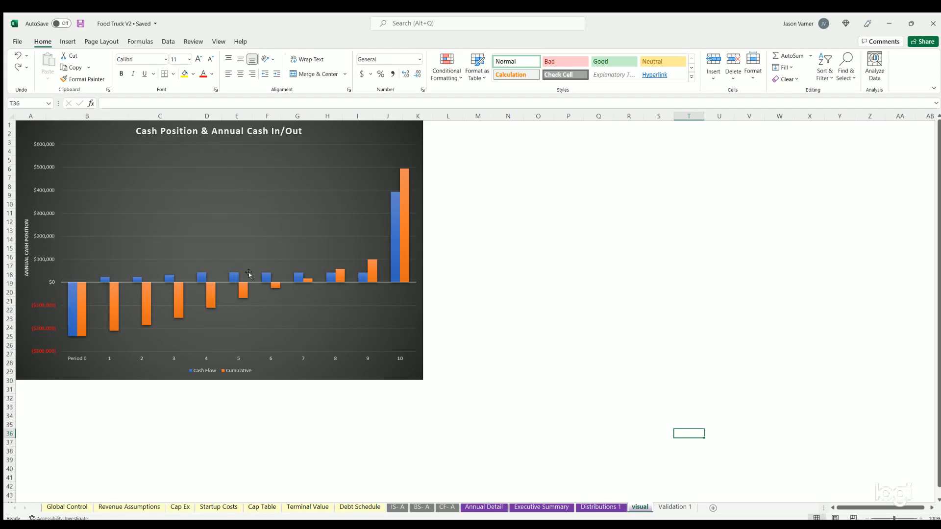
mouse_move(144, 313)
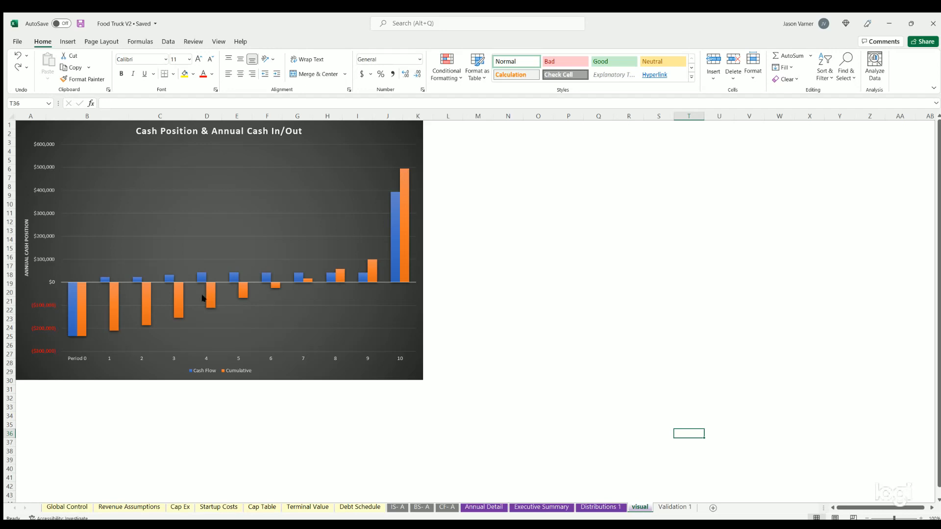
mouse_move(307, 295)
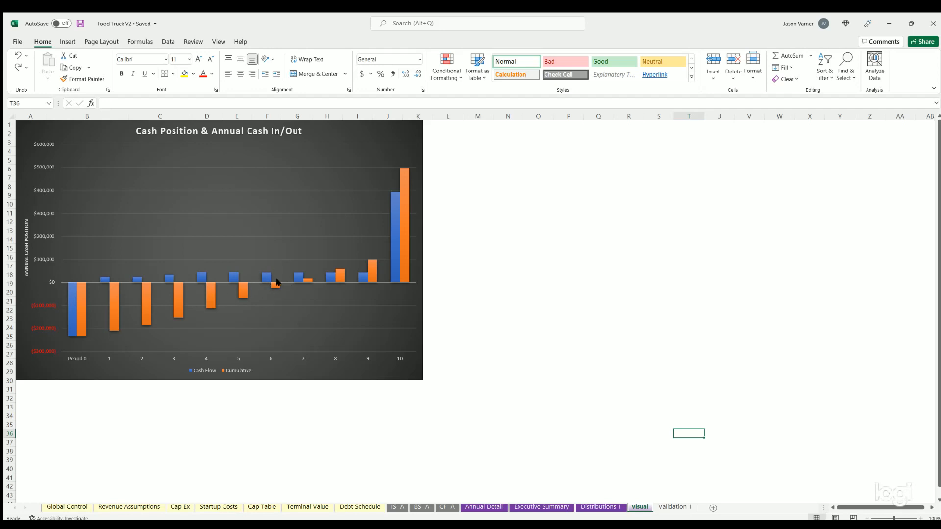
left_click(508, 301)
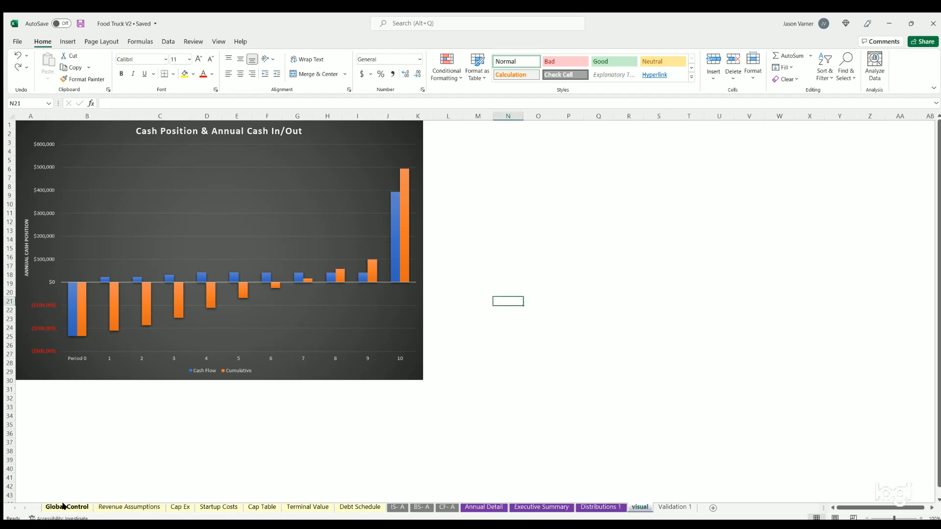
Step: Return to the Global Control assumptions sheet where all checks read 0.00
left_click(67, 507)
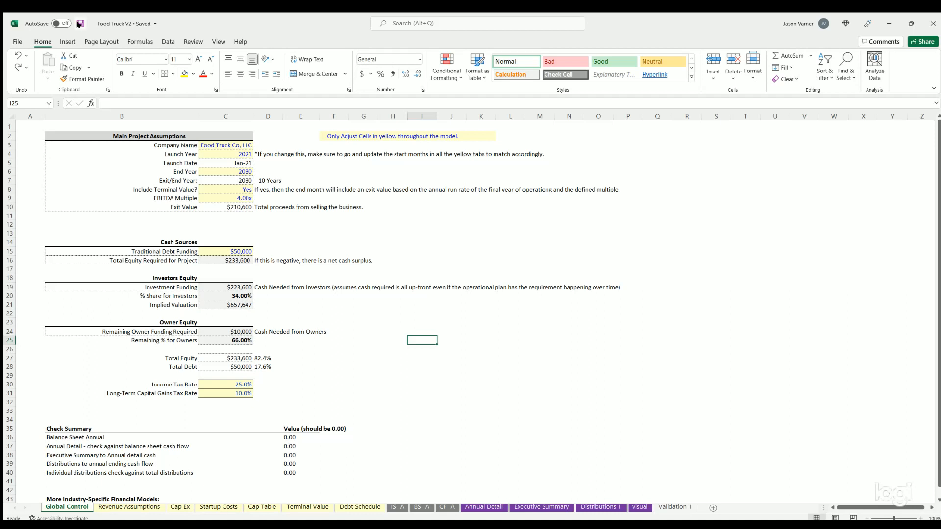
left_click(627, 375)
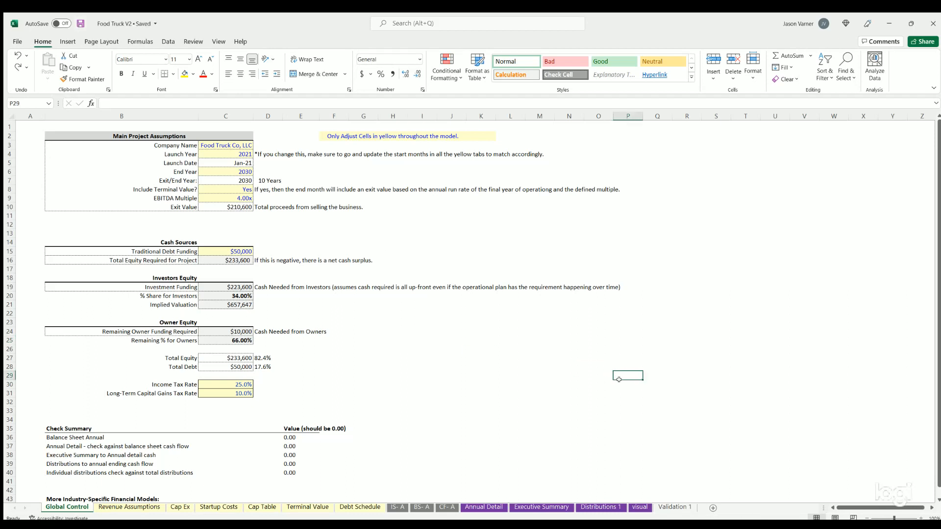
mouse_move(616, 378)
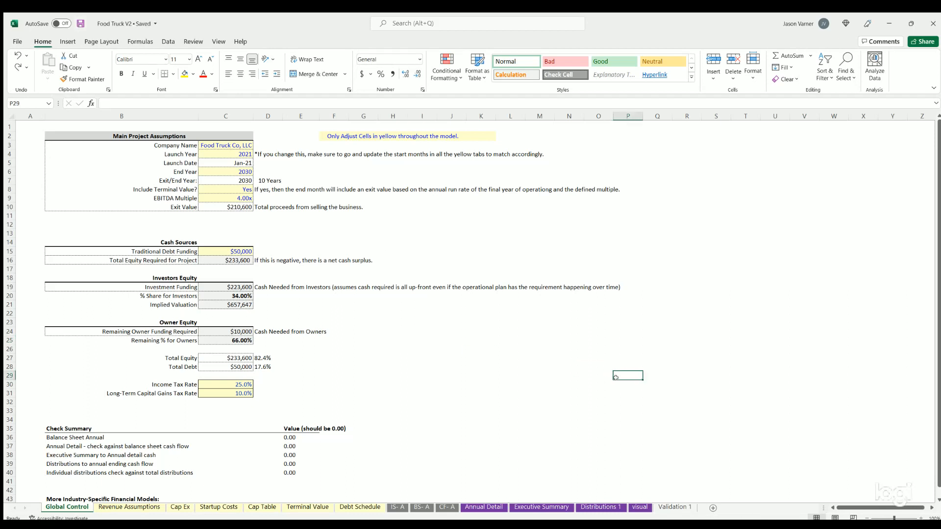